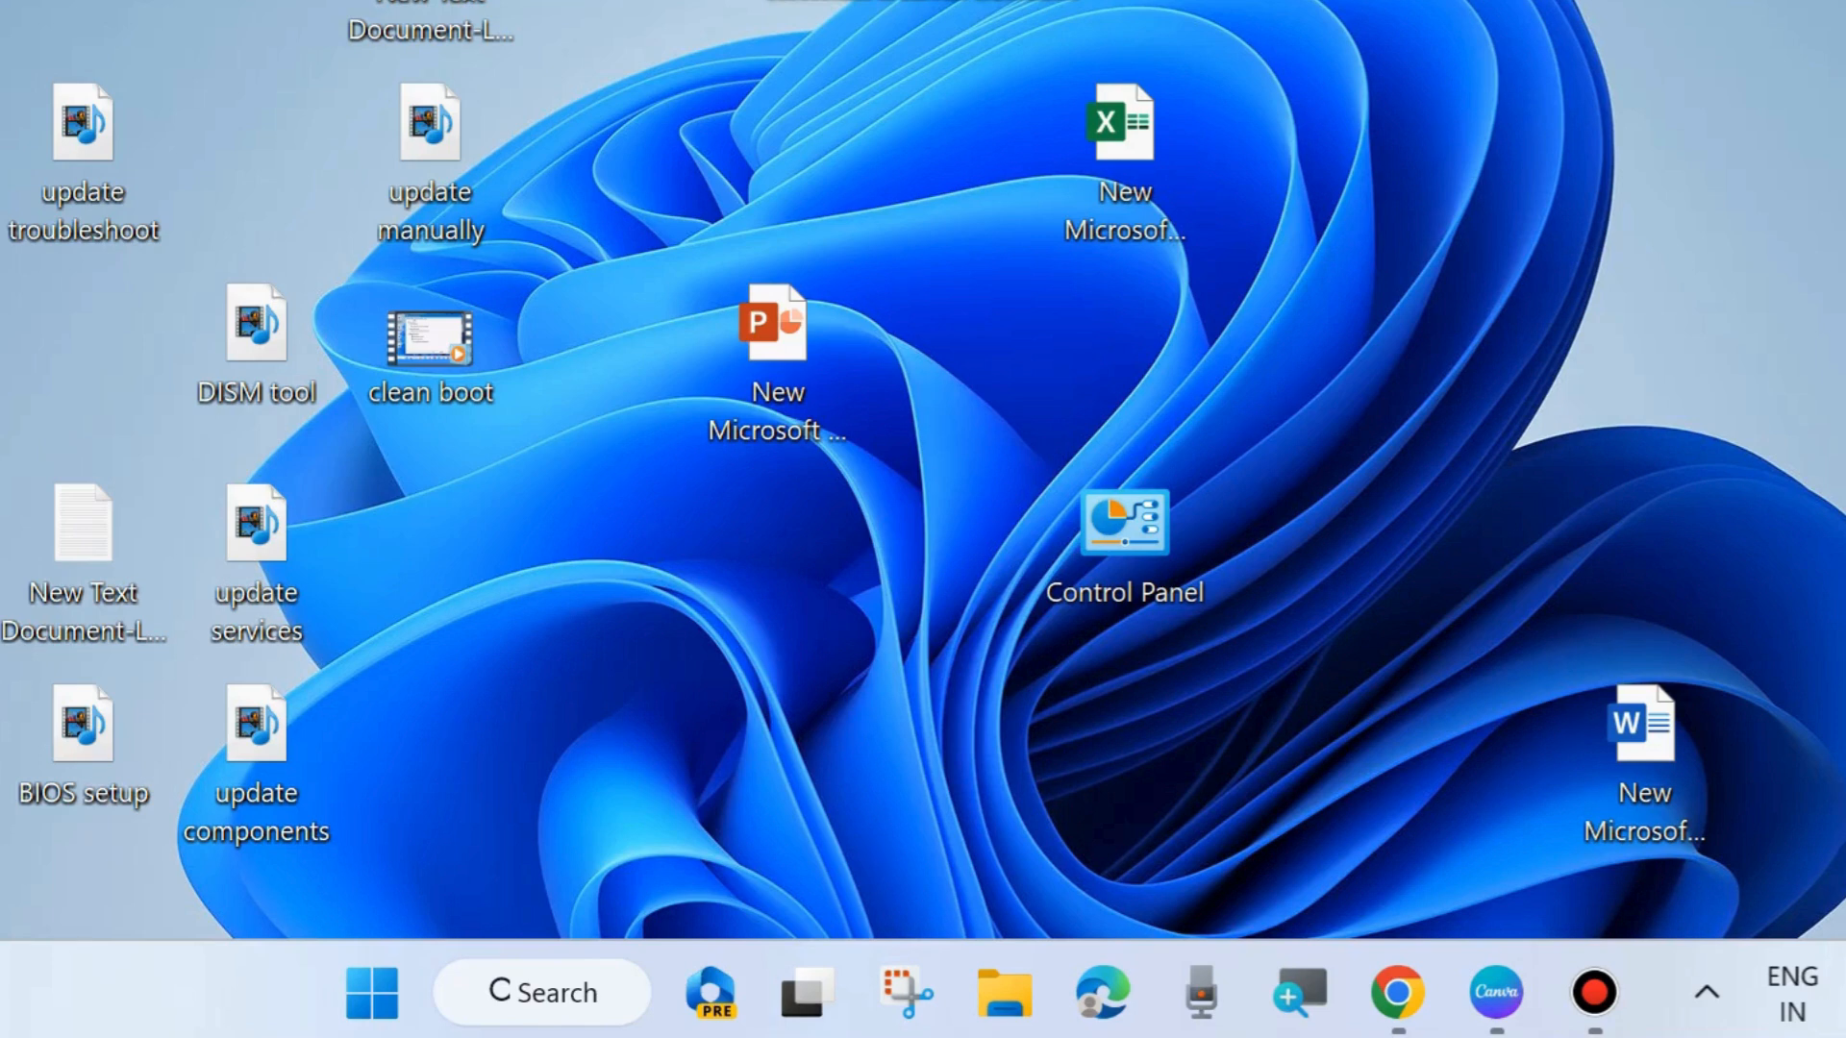
mouse_move(1462, 246)
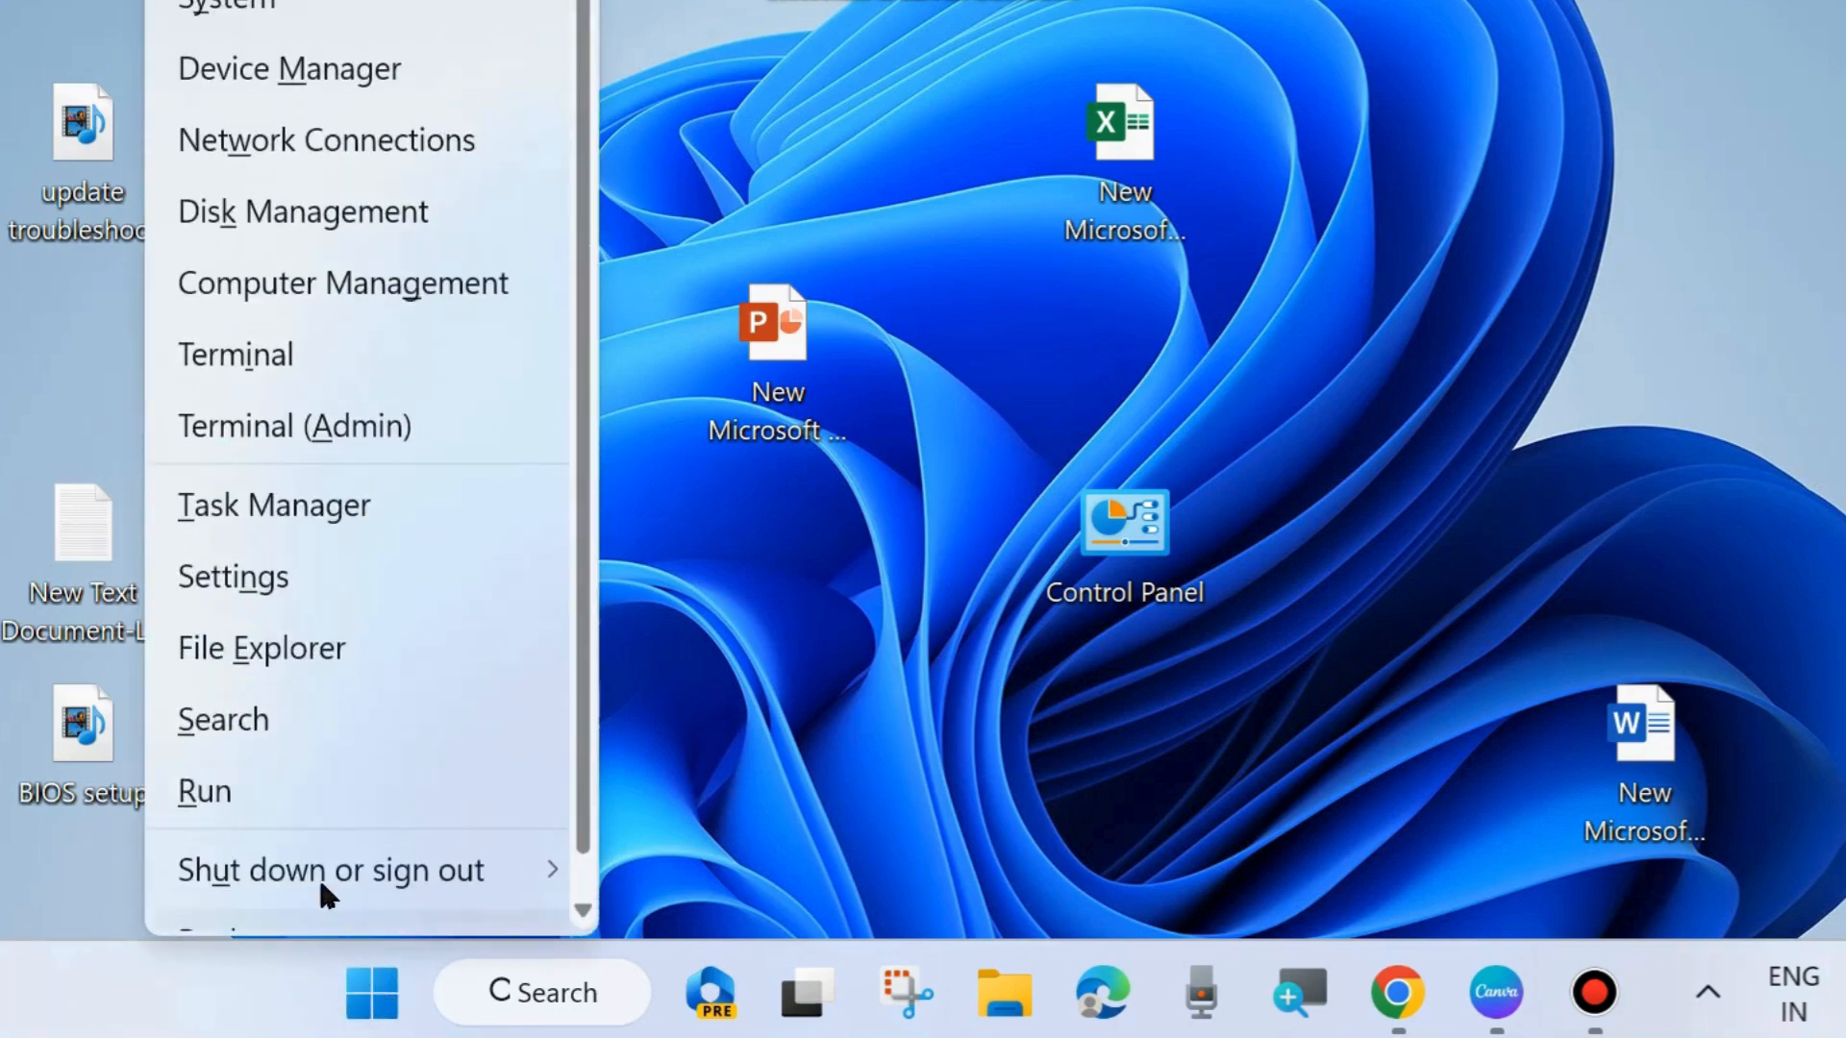
mouse_move(261, 583)
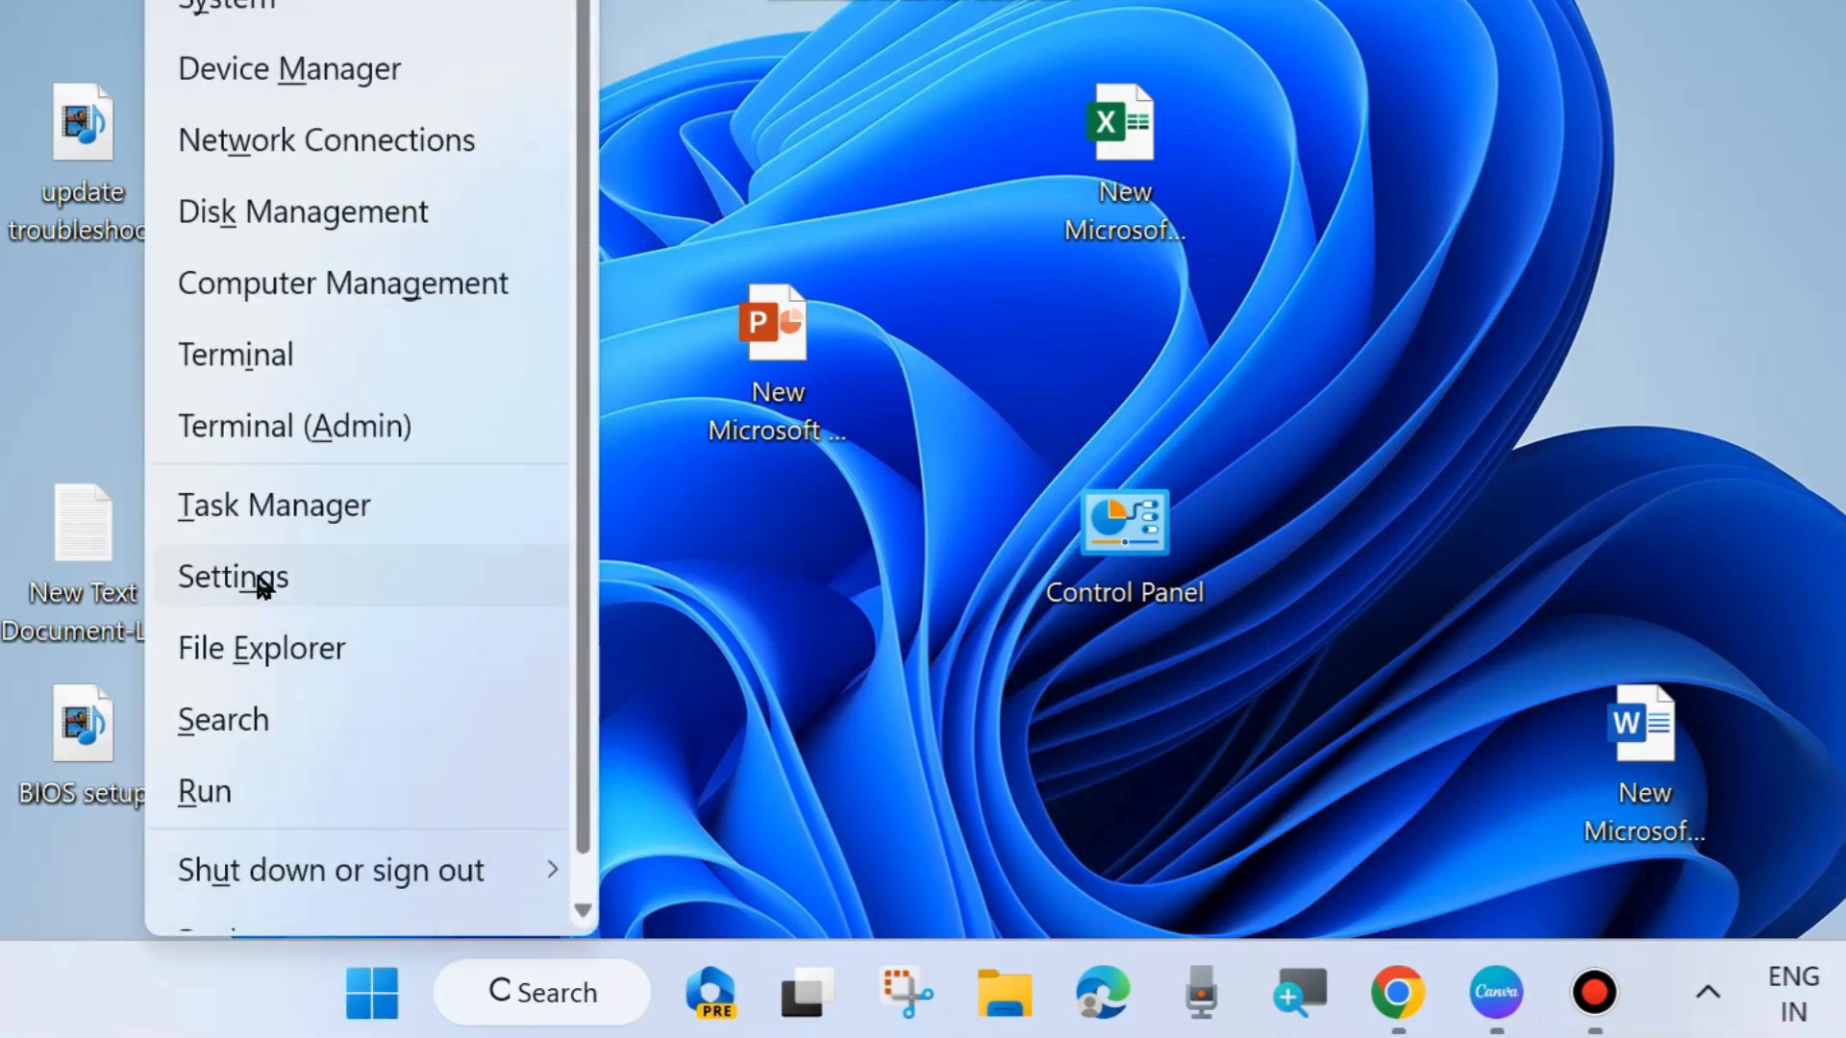
- Launch Windows Settings from the Win+X menu and switch to the Apps page
left_click(234, 577)
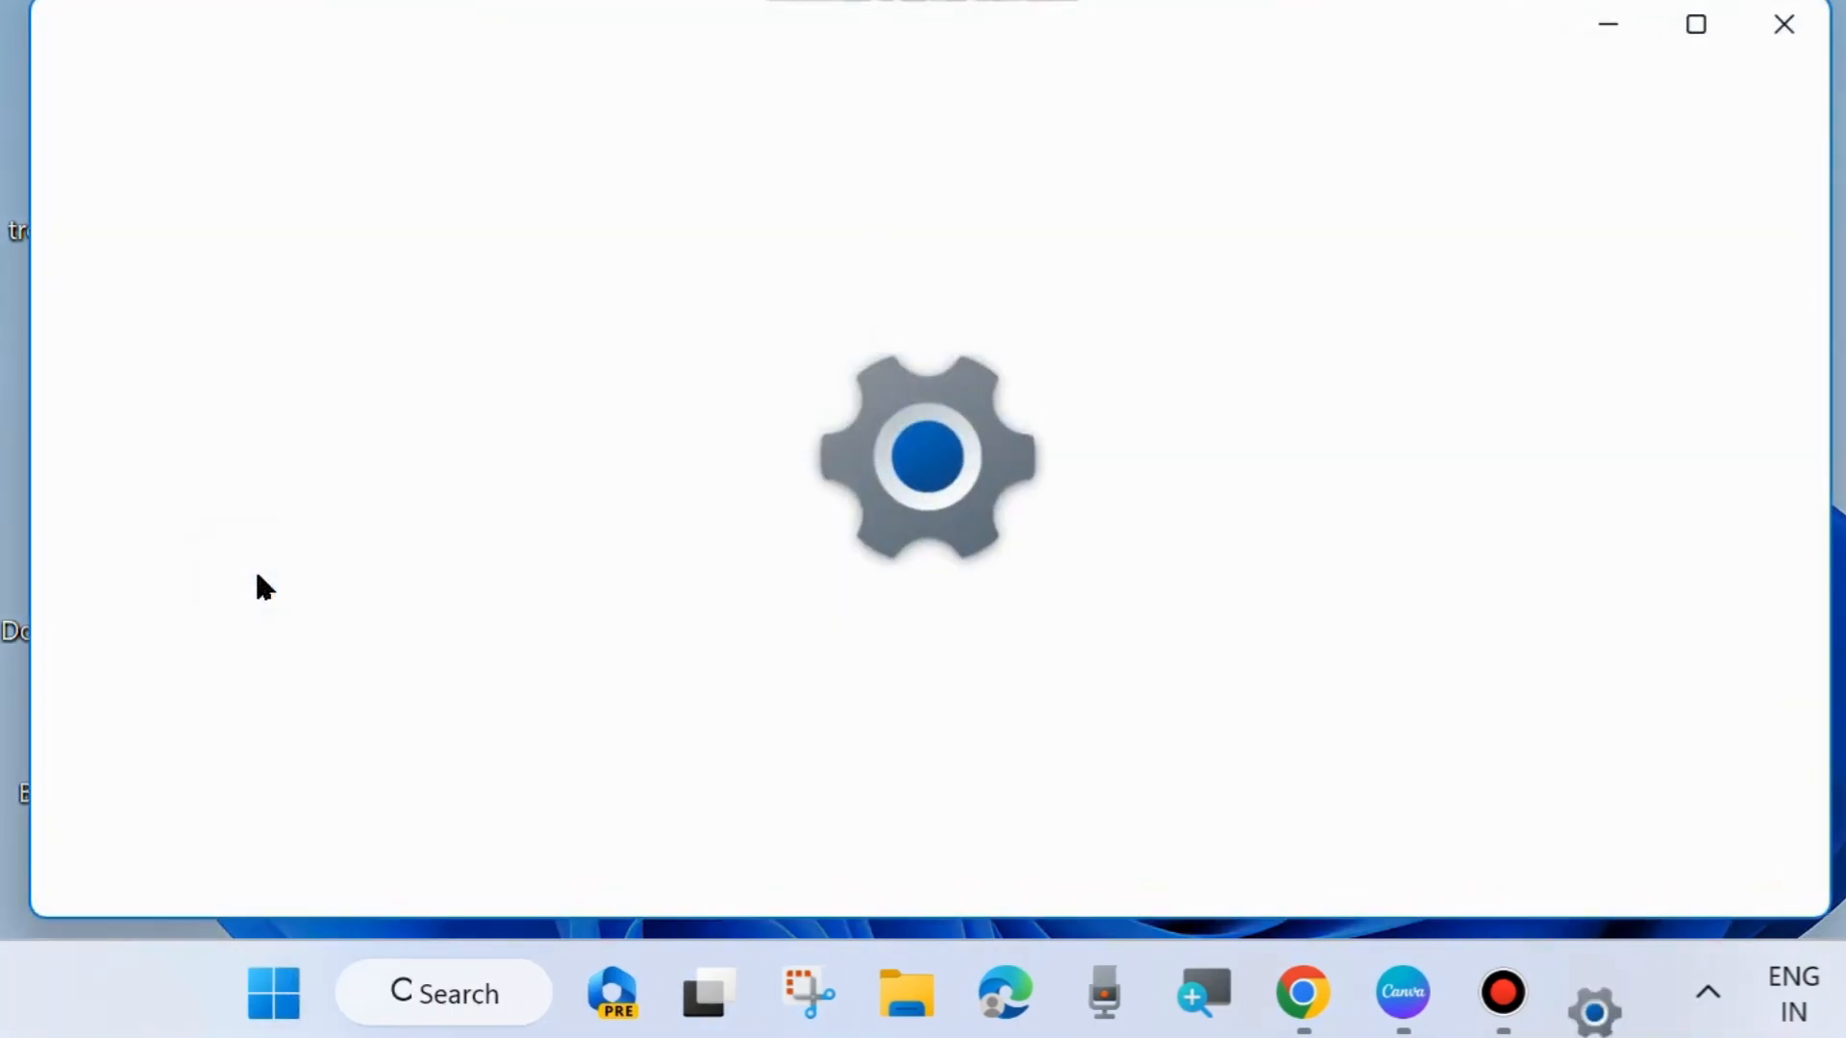
left_click(1594, 992)
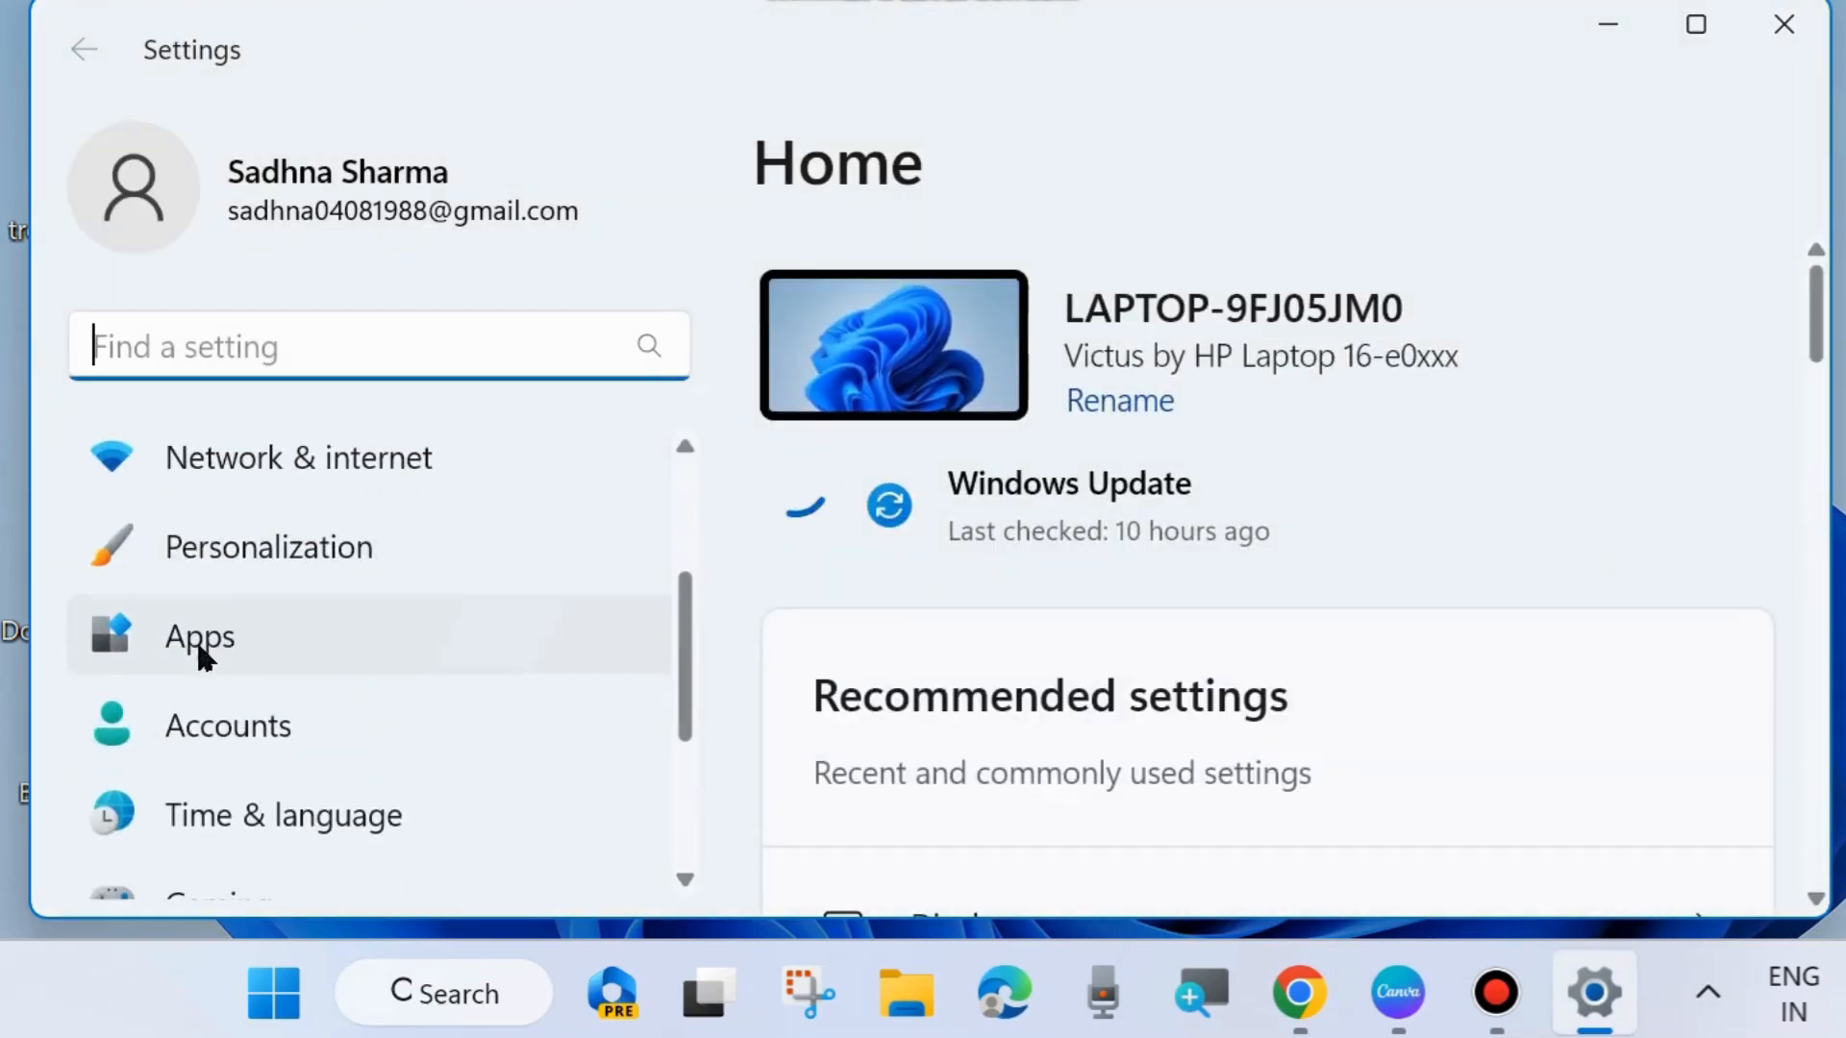
left_click(198, 636)
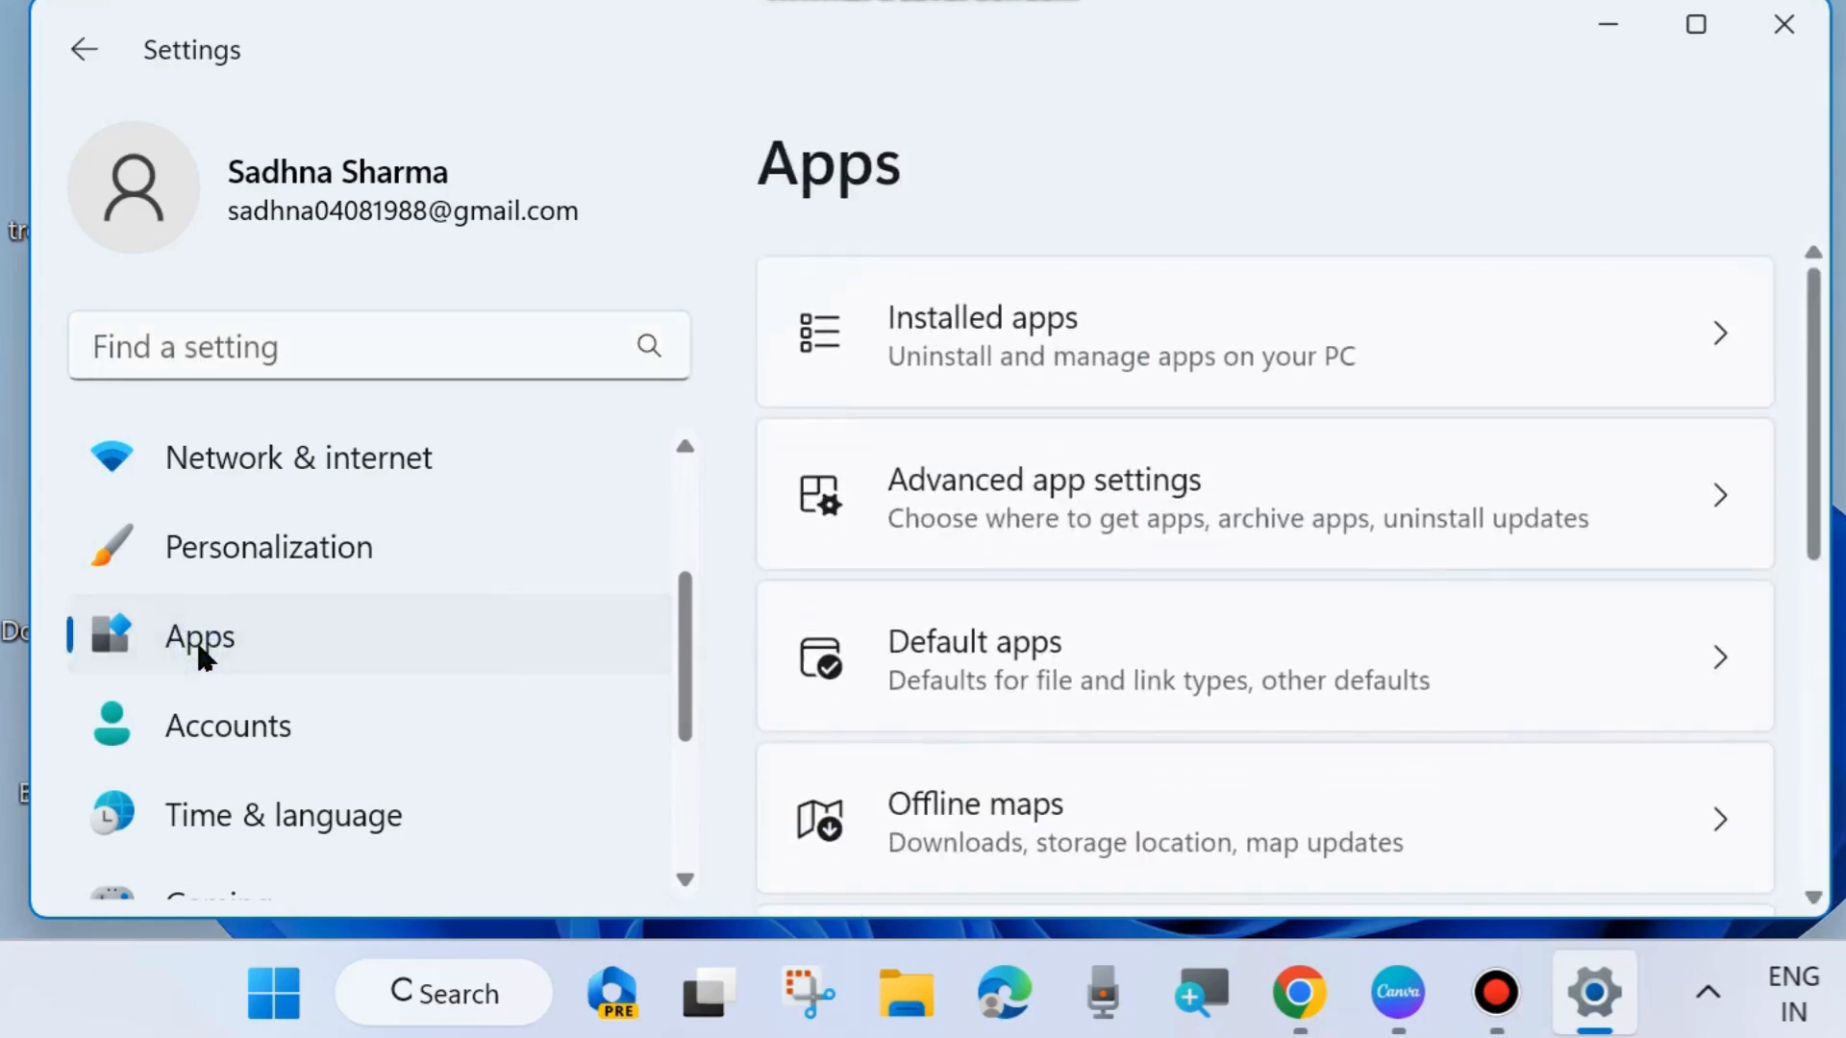
mouse_move(1027, 363)
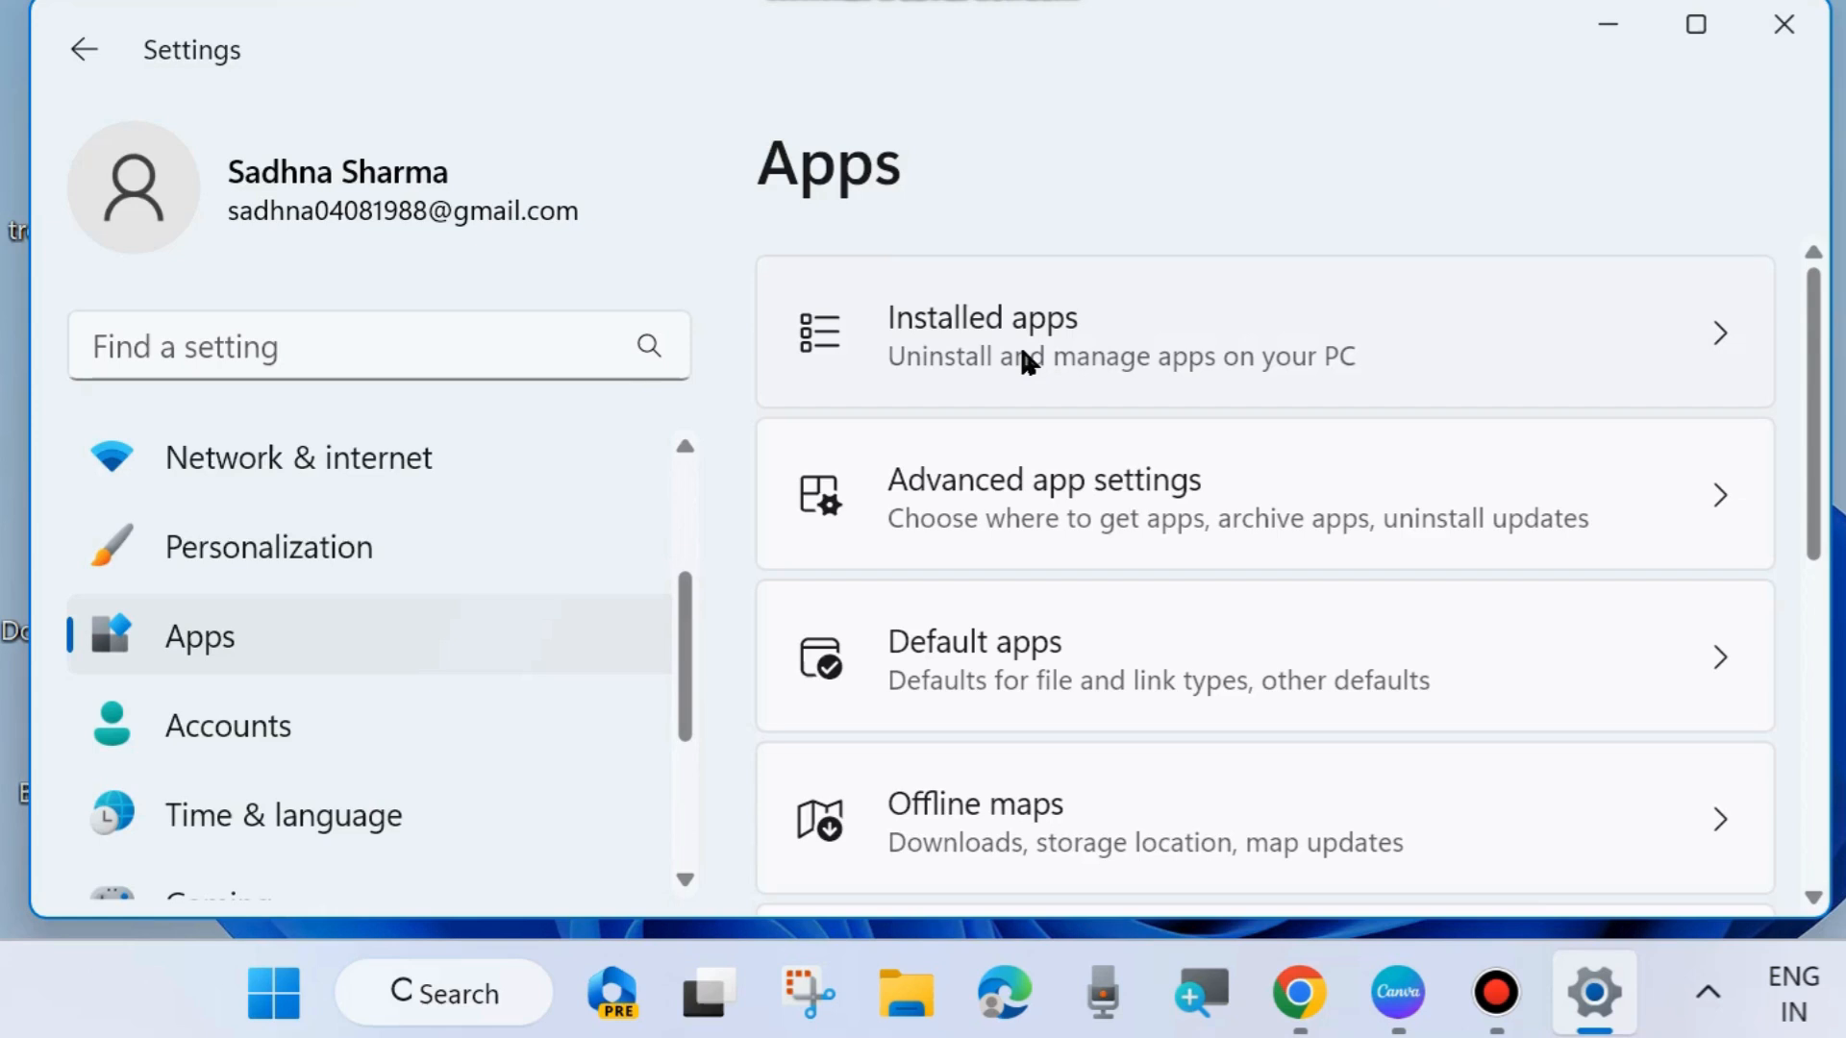
- Filter Installed apps by 'outlook' and show the ⋯ options menu for Outlook (new)
left_click(1023, 346)
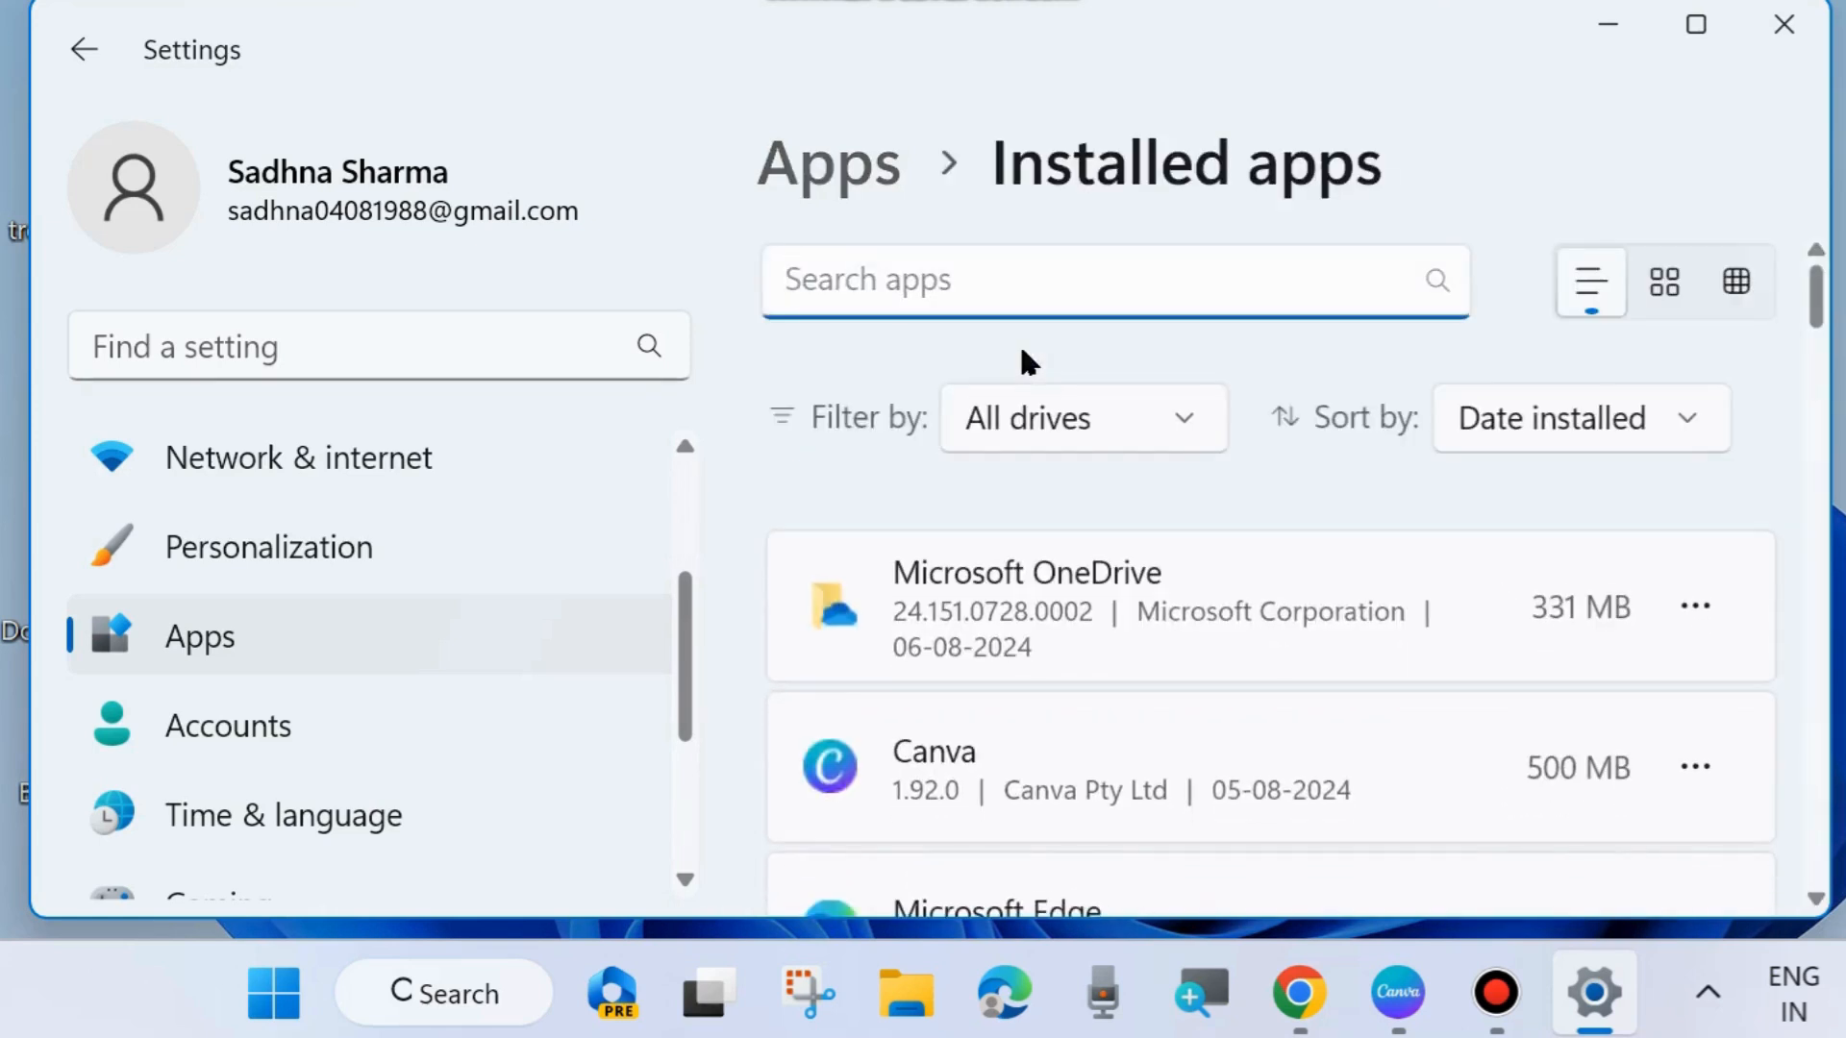
type("outlook")
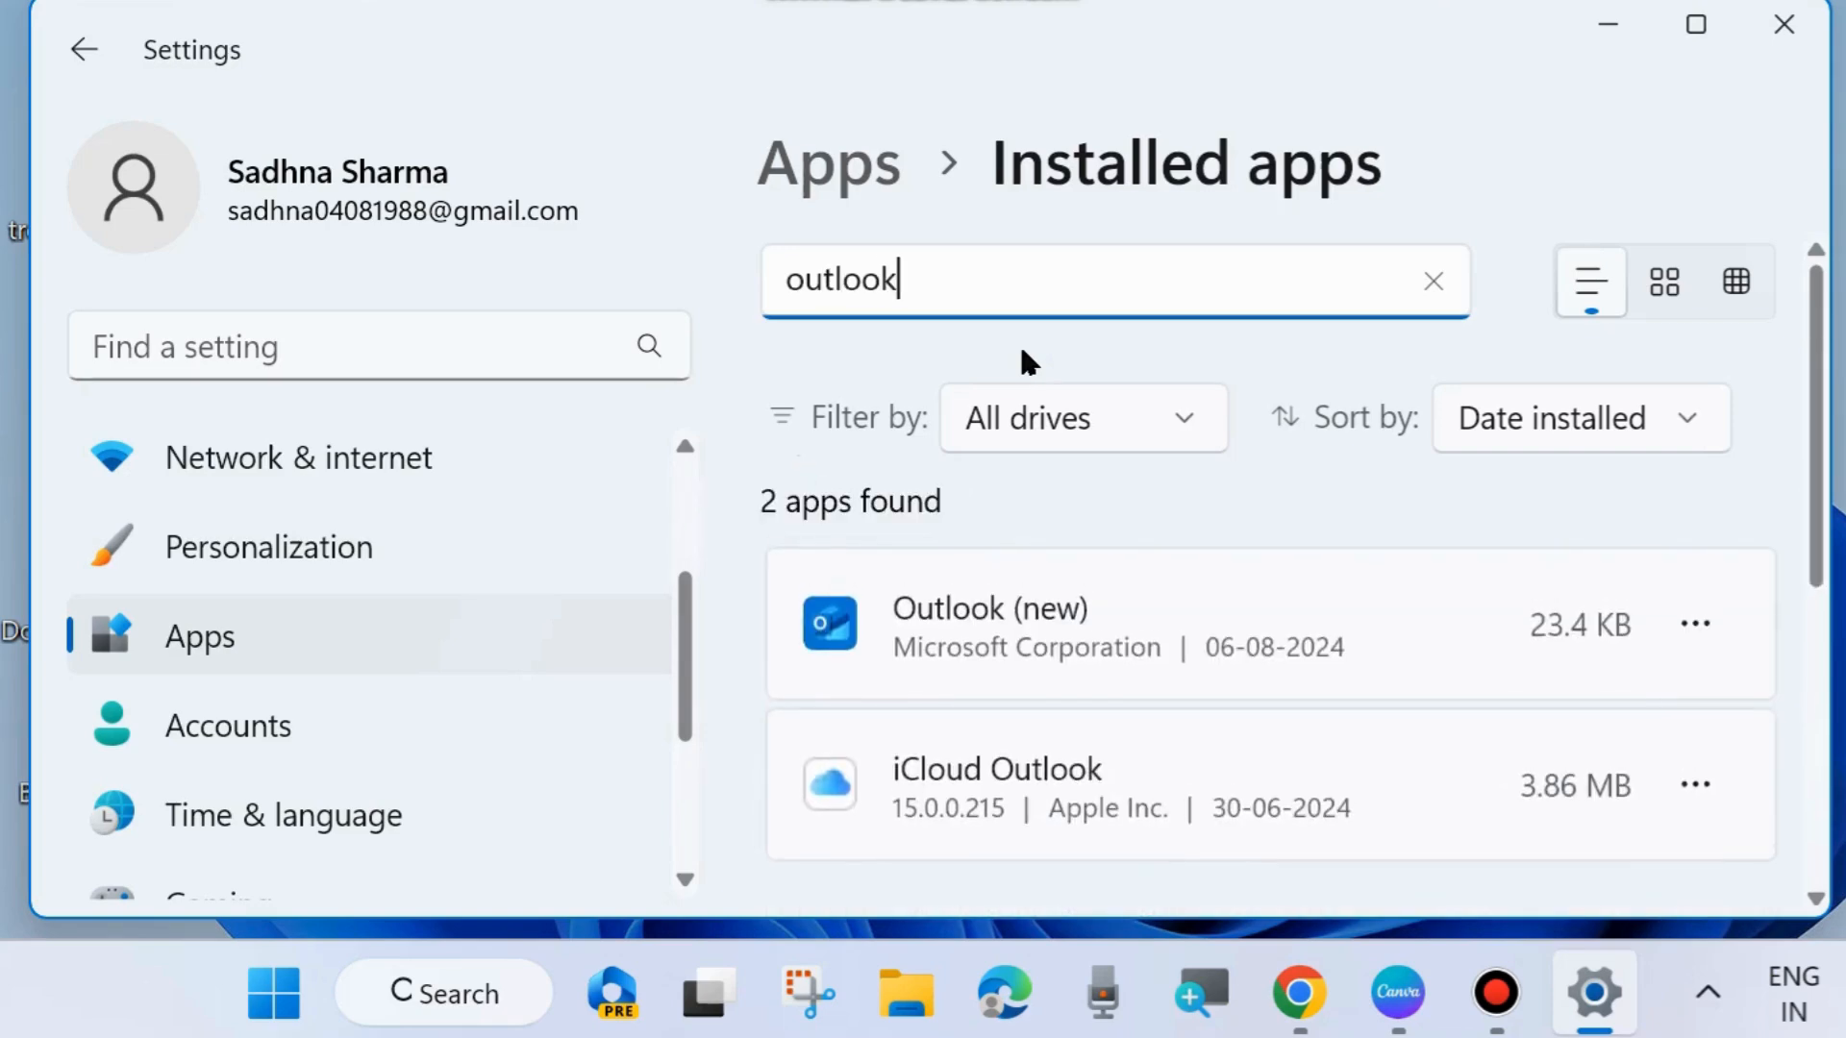
mouse_move(965, 646)
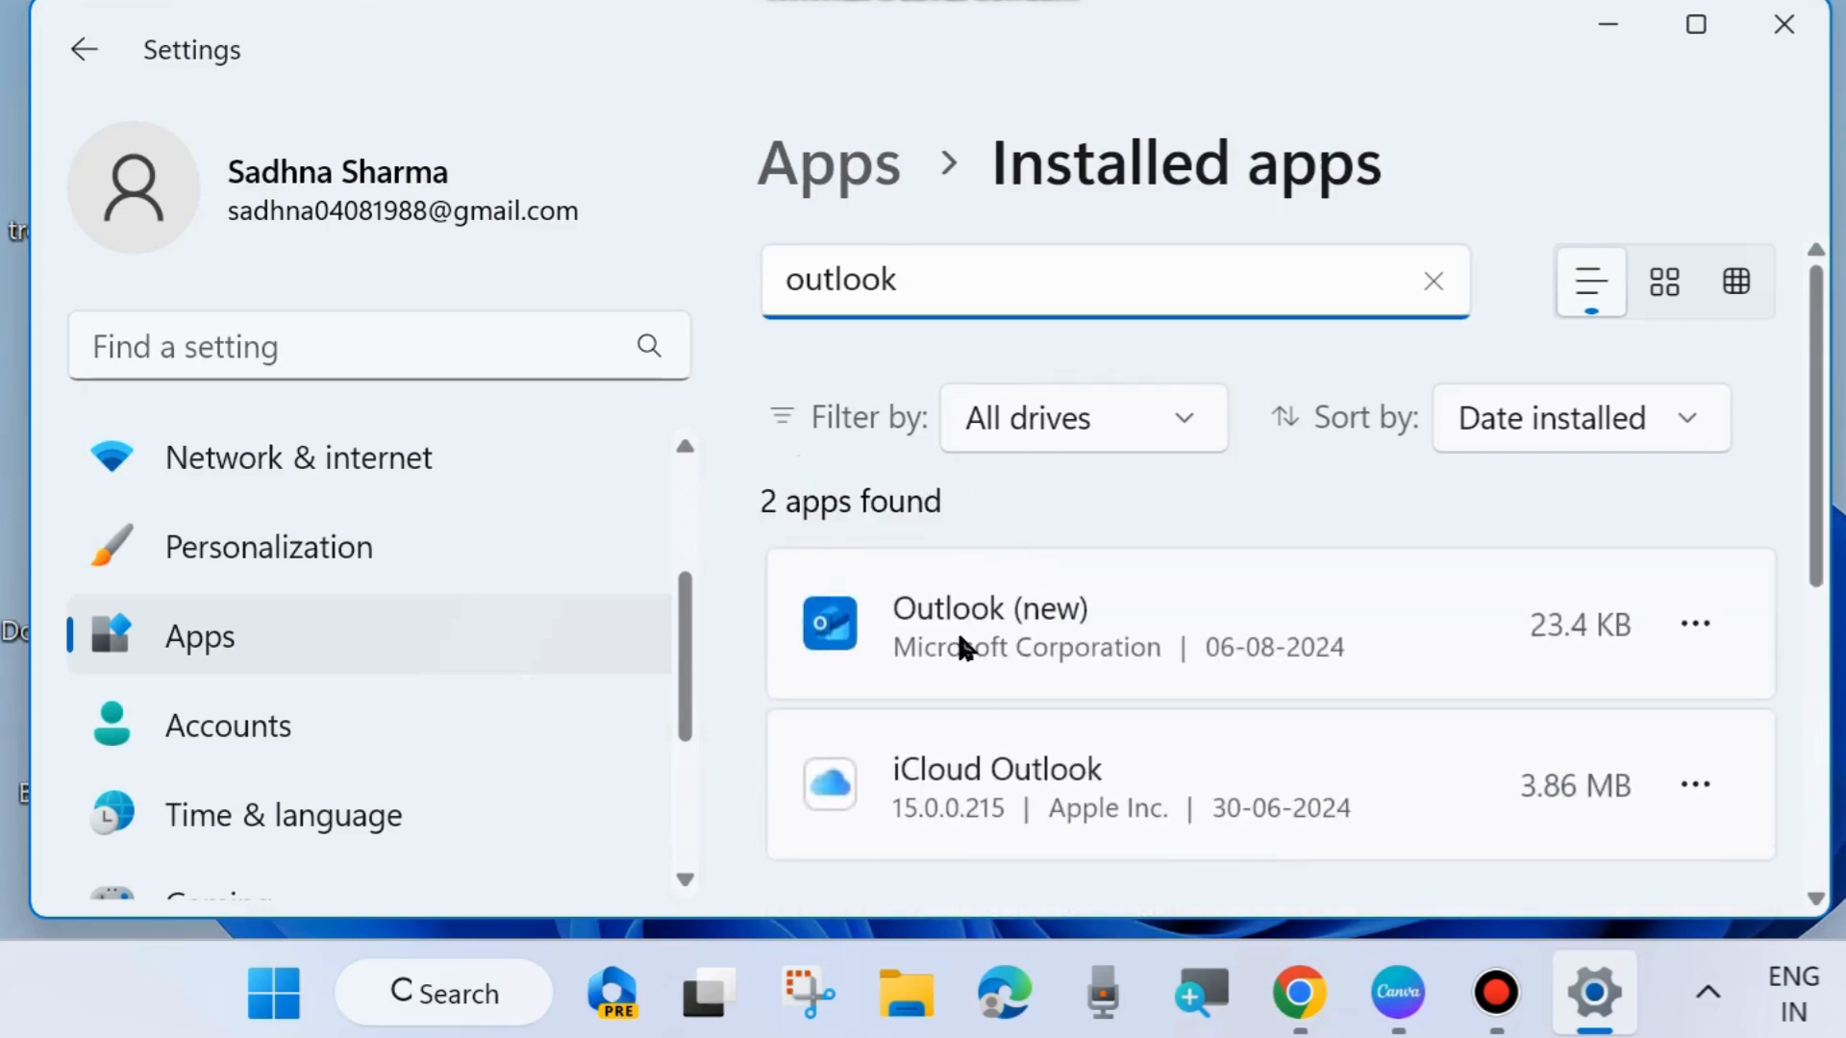
mouse_move(1330, 658)
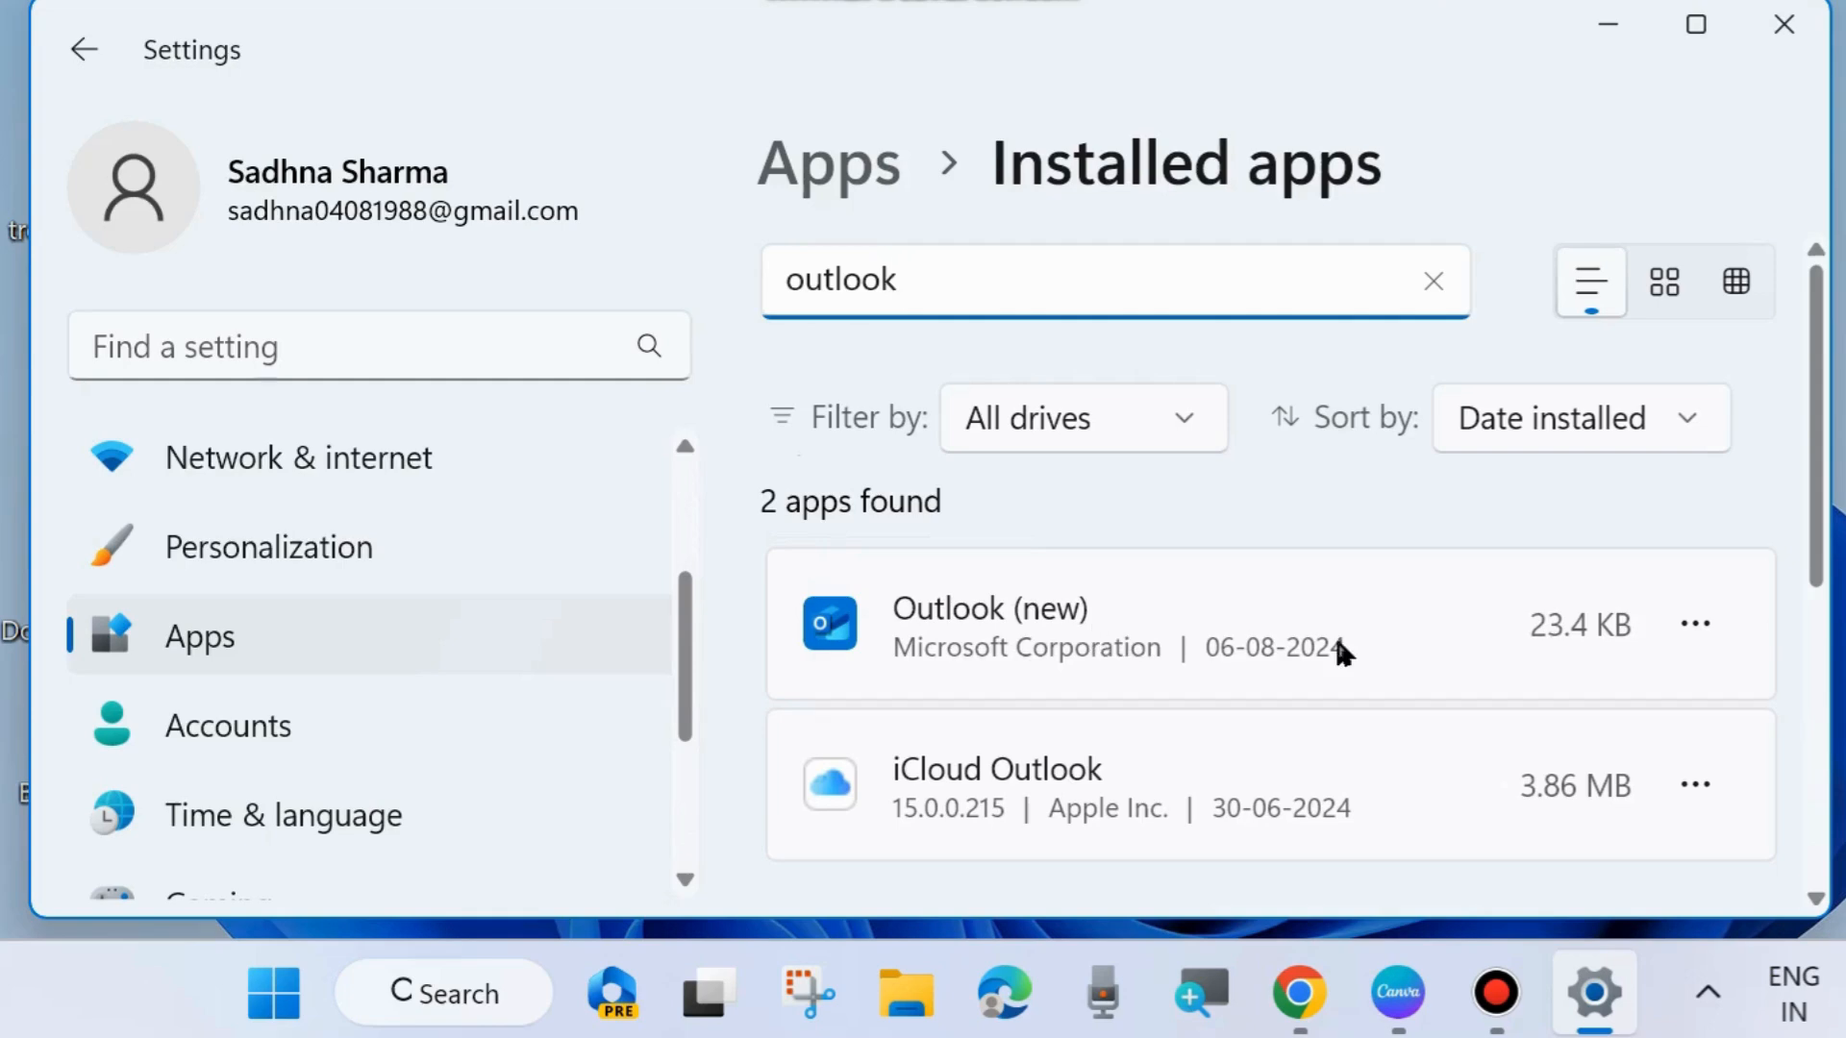
left_click(1696, 623)
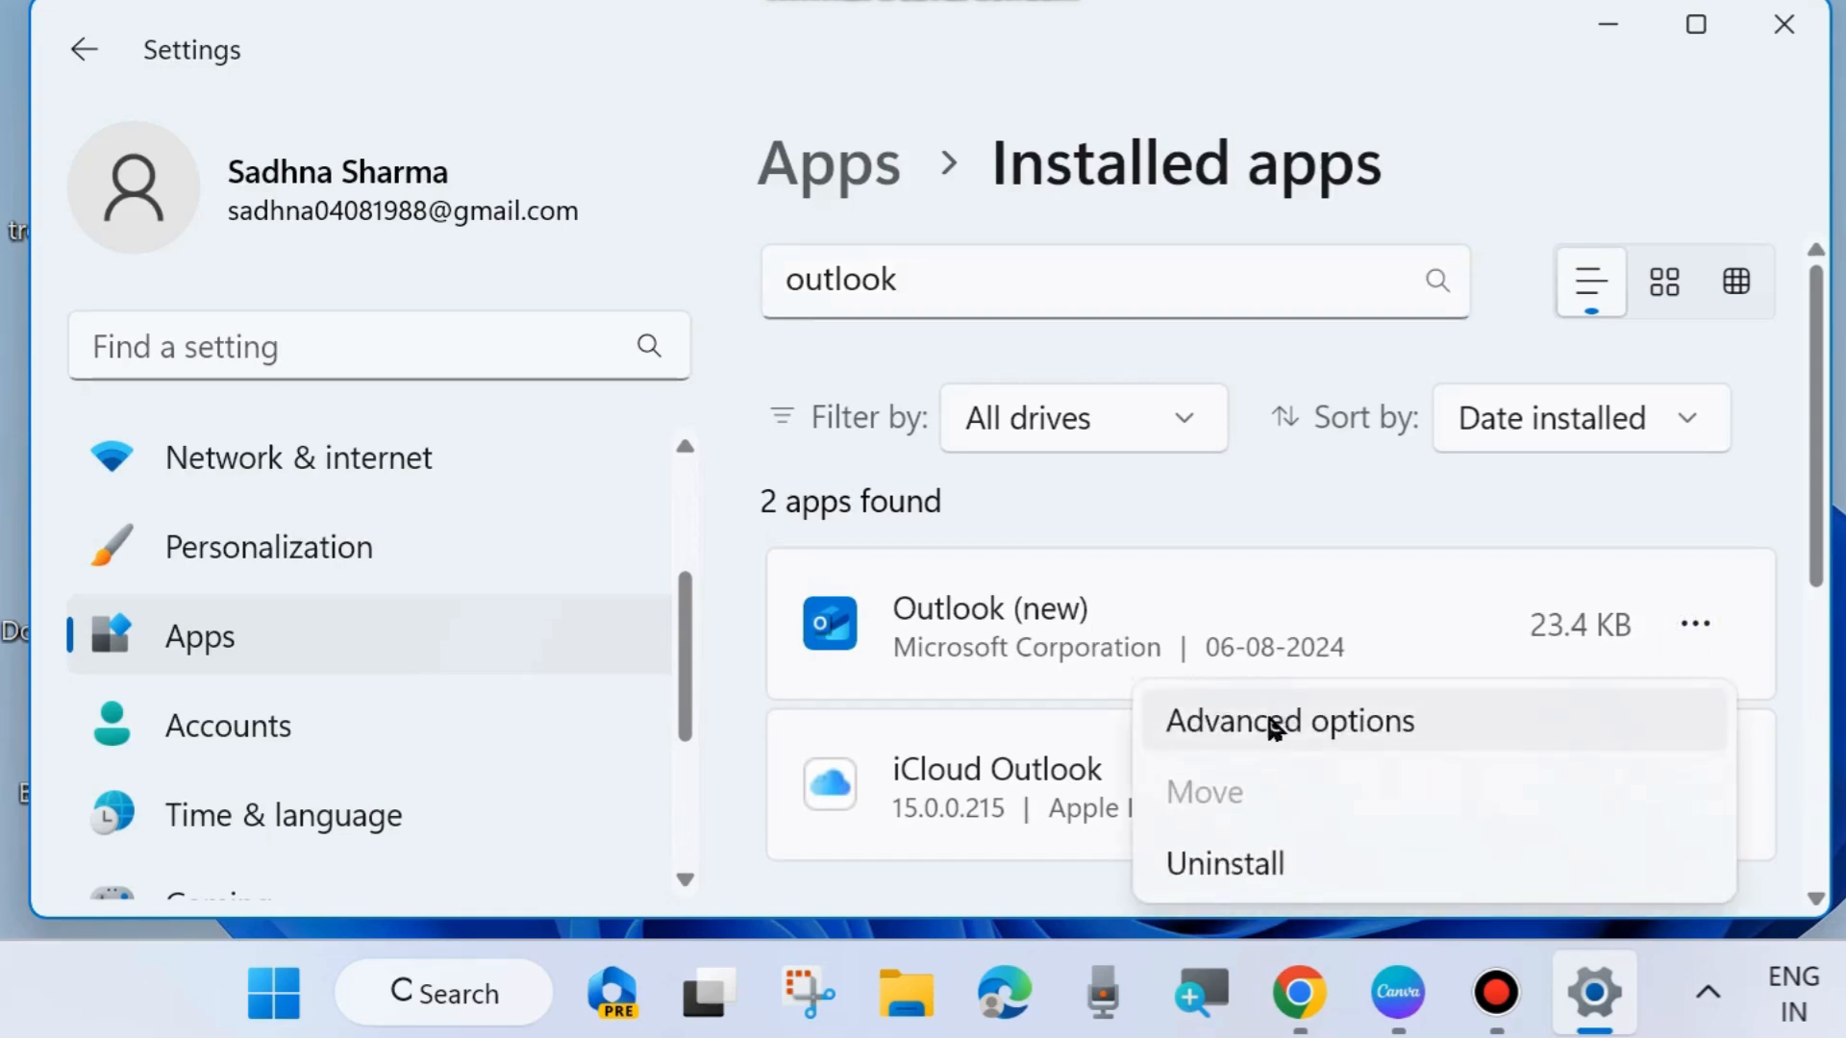
- Go to Outlook (new)'s Advanced options and scroll to its Reset section
left_click(1288, 720)
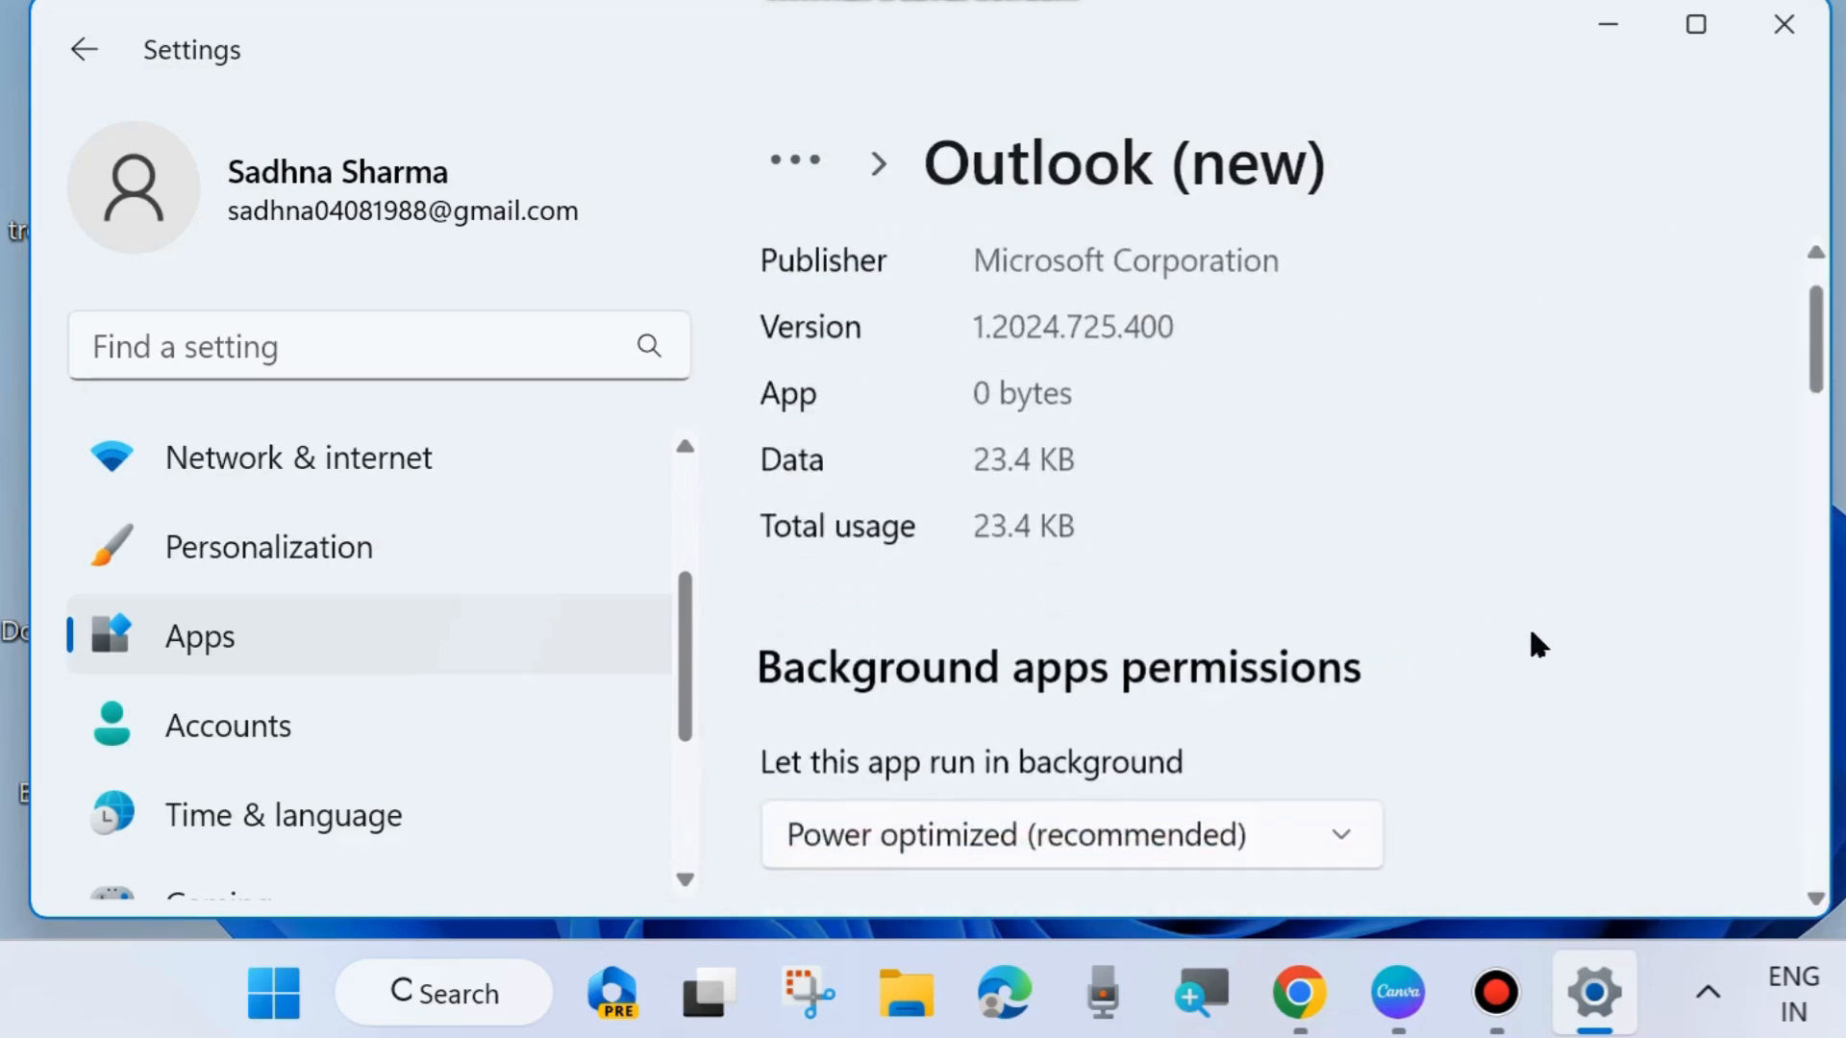
scroll("down", 3)
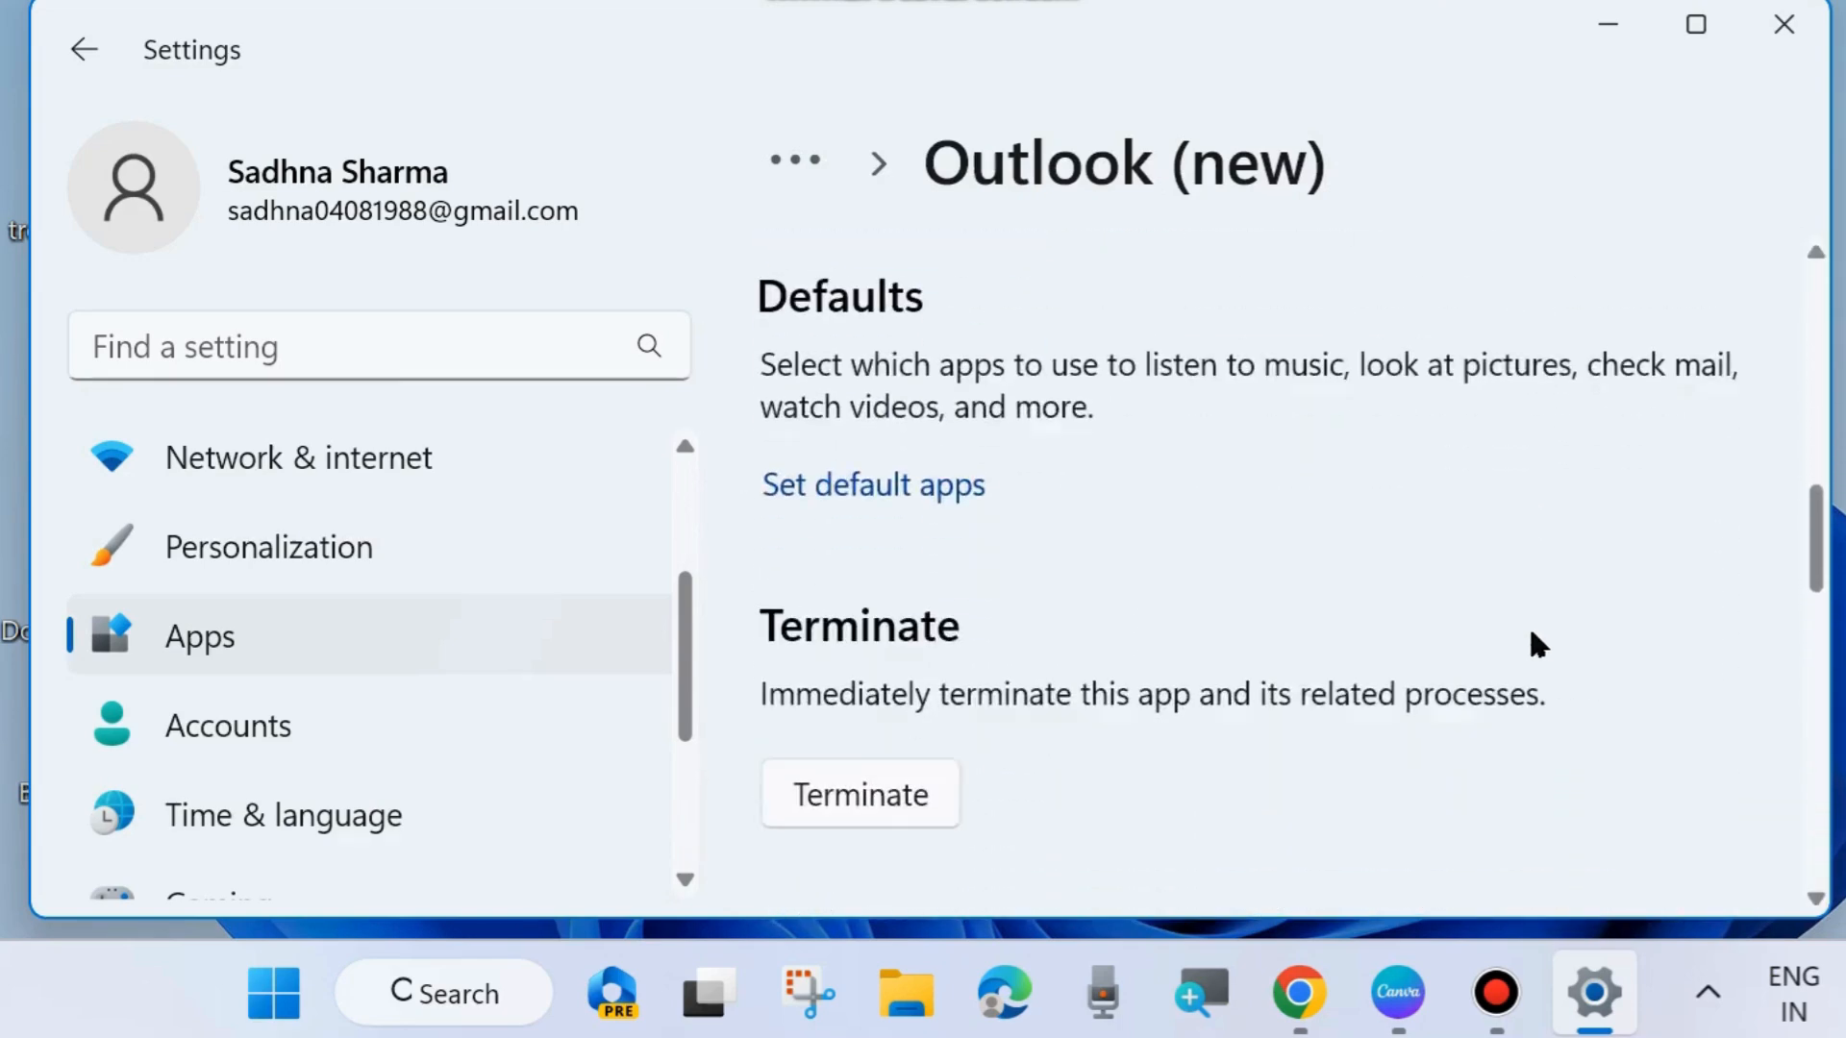
scroll("down", 3)
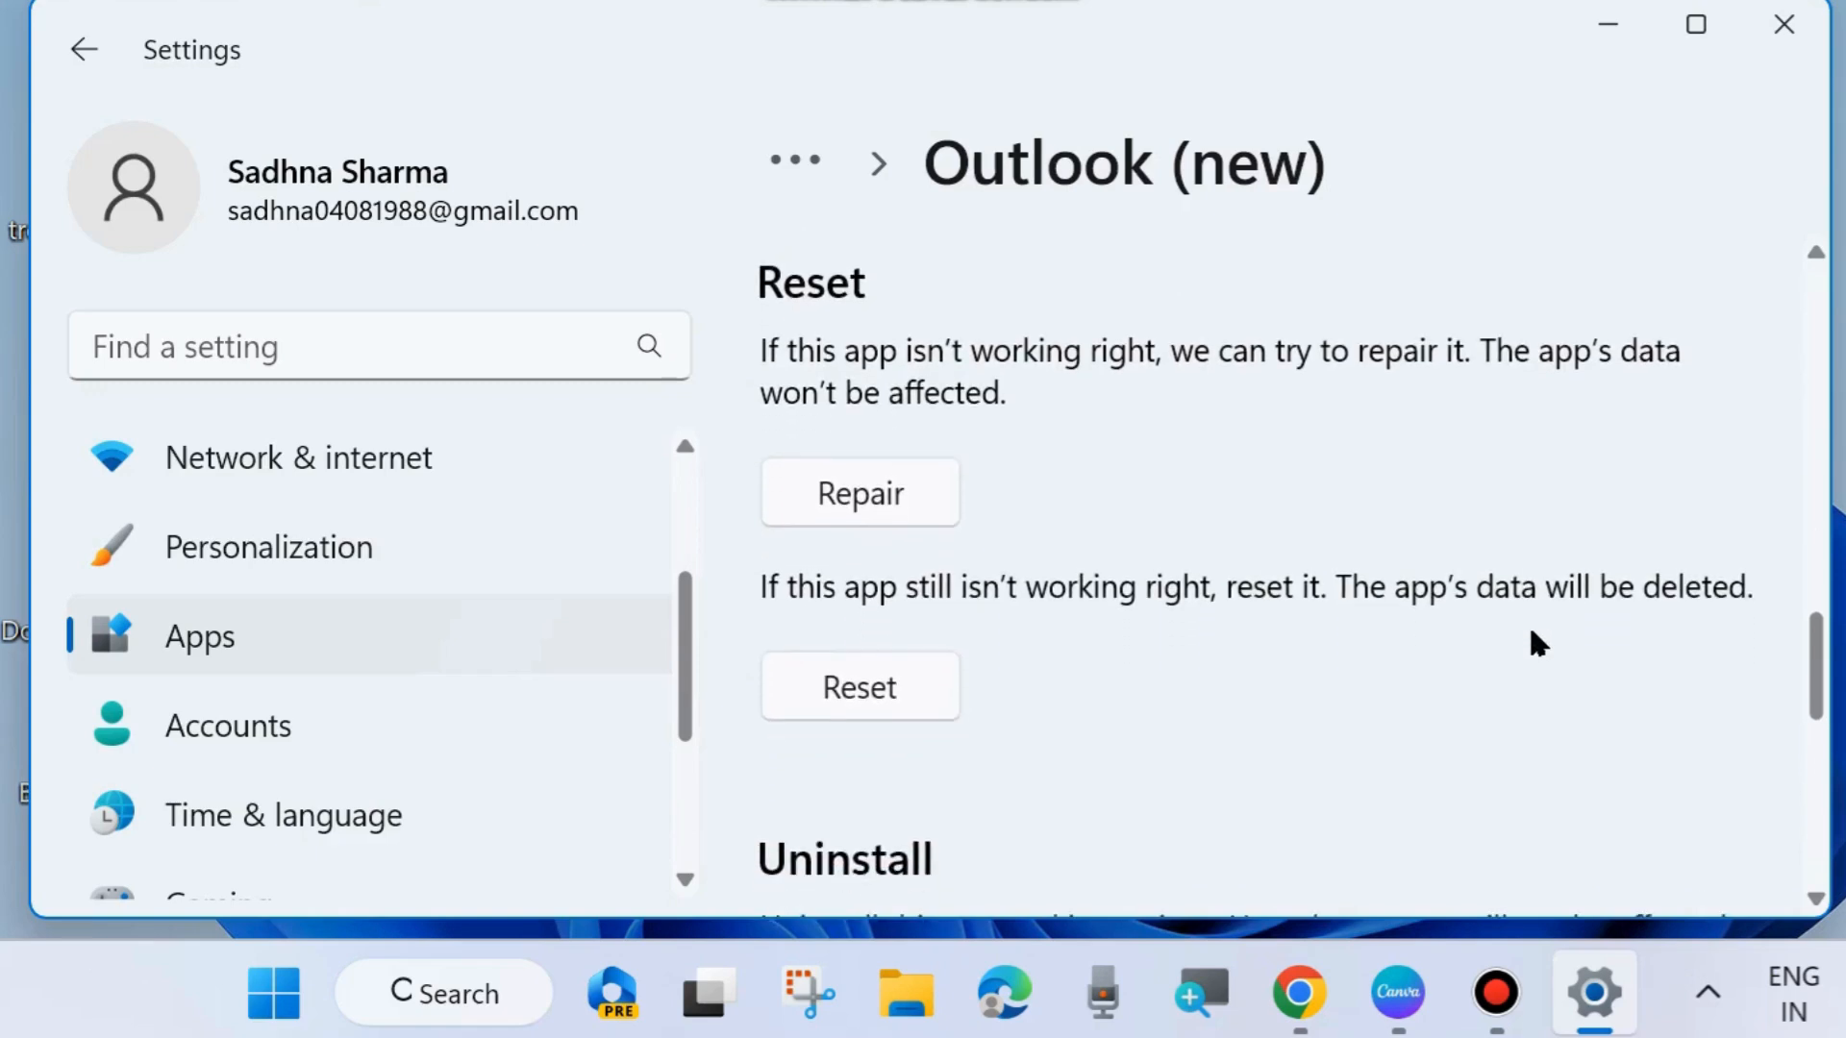
mouse_move(846, 318)
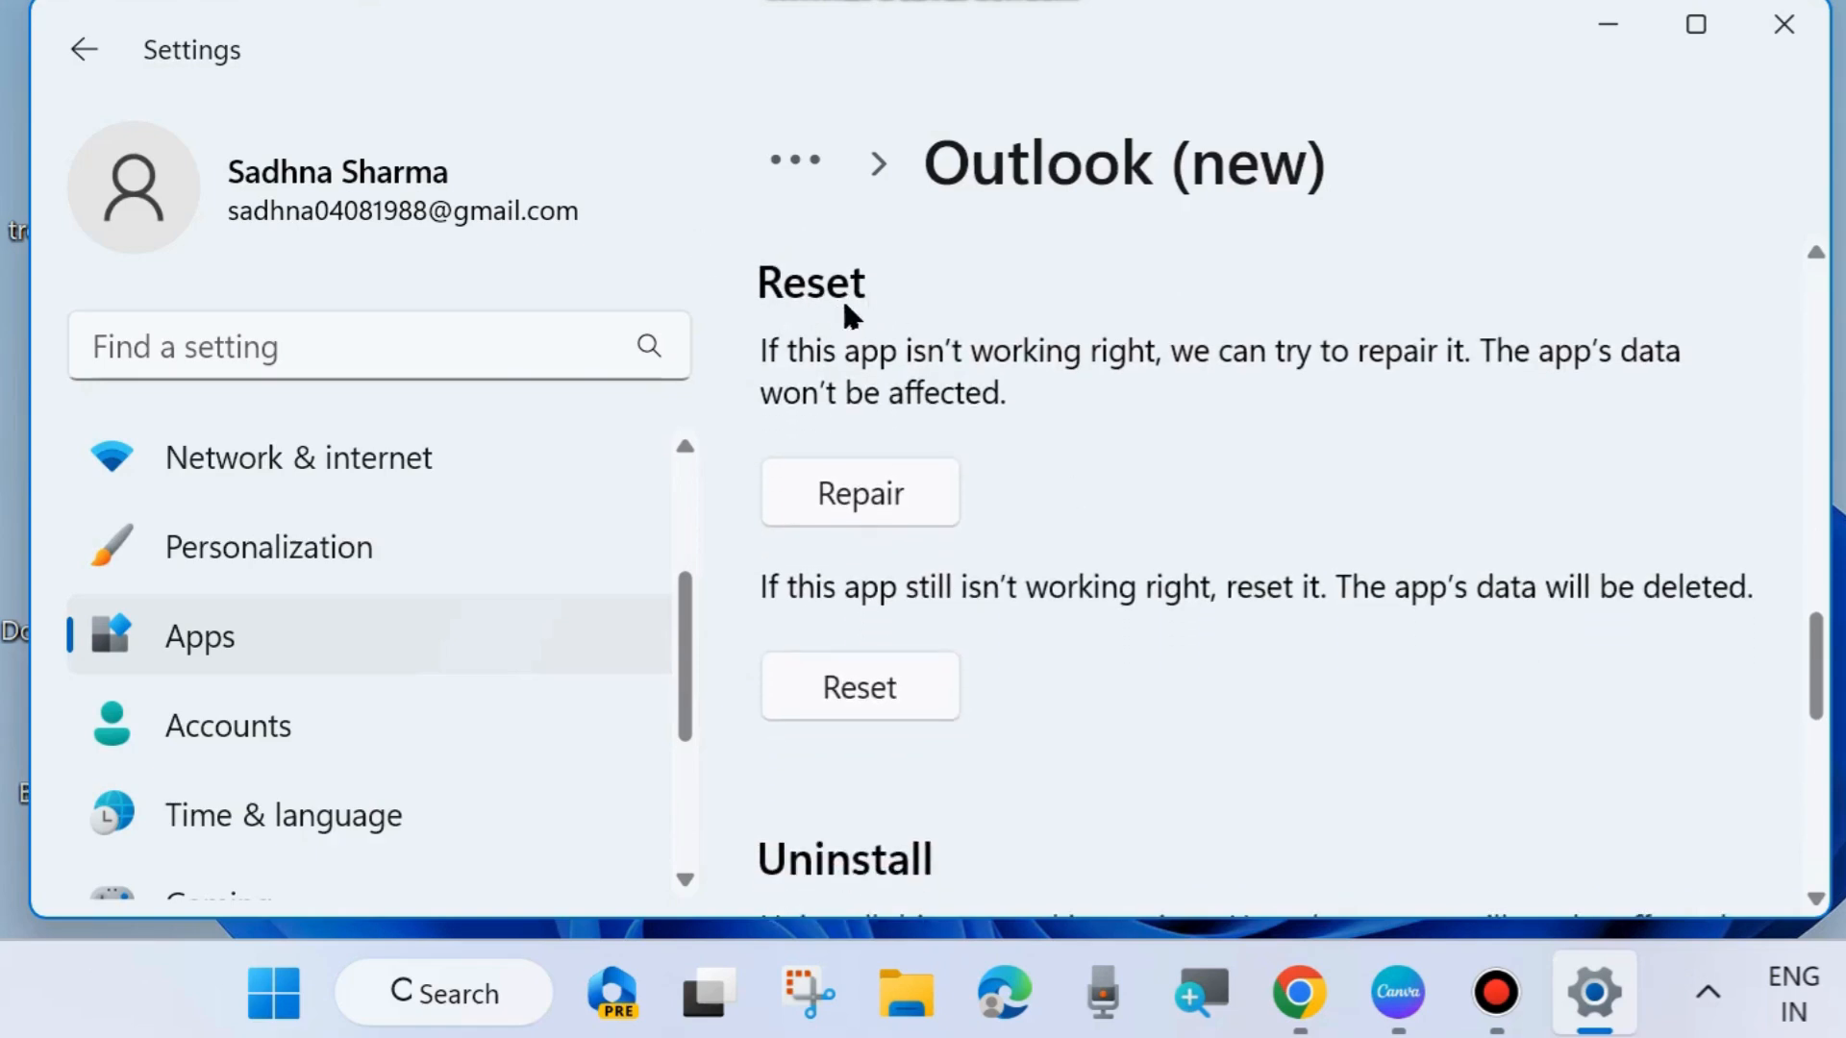
mouse_move(803, 500)
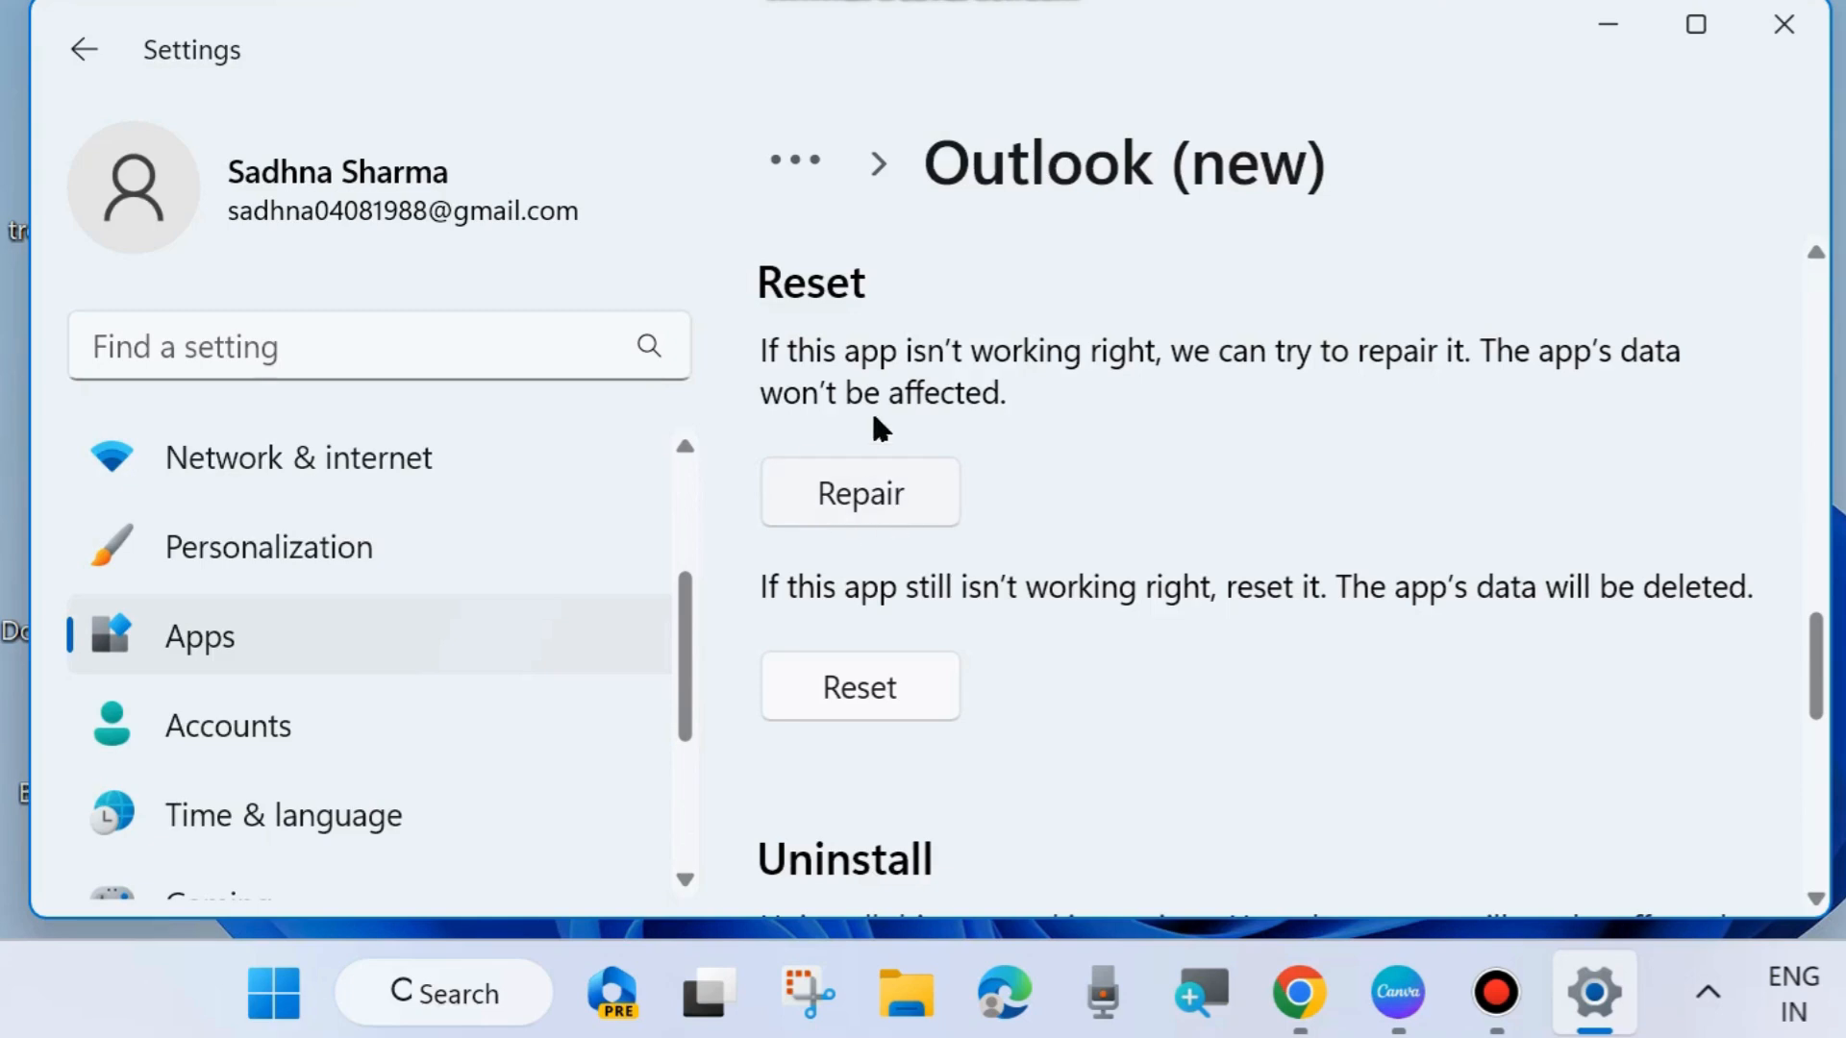
mouse_move(1007, 614)
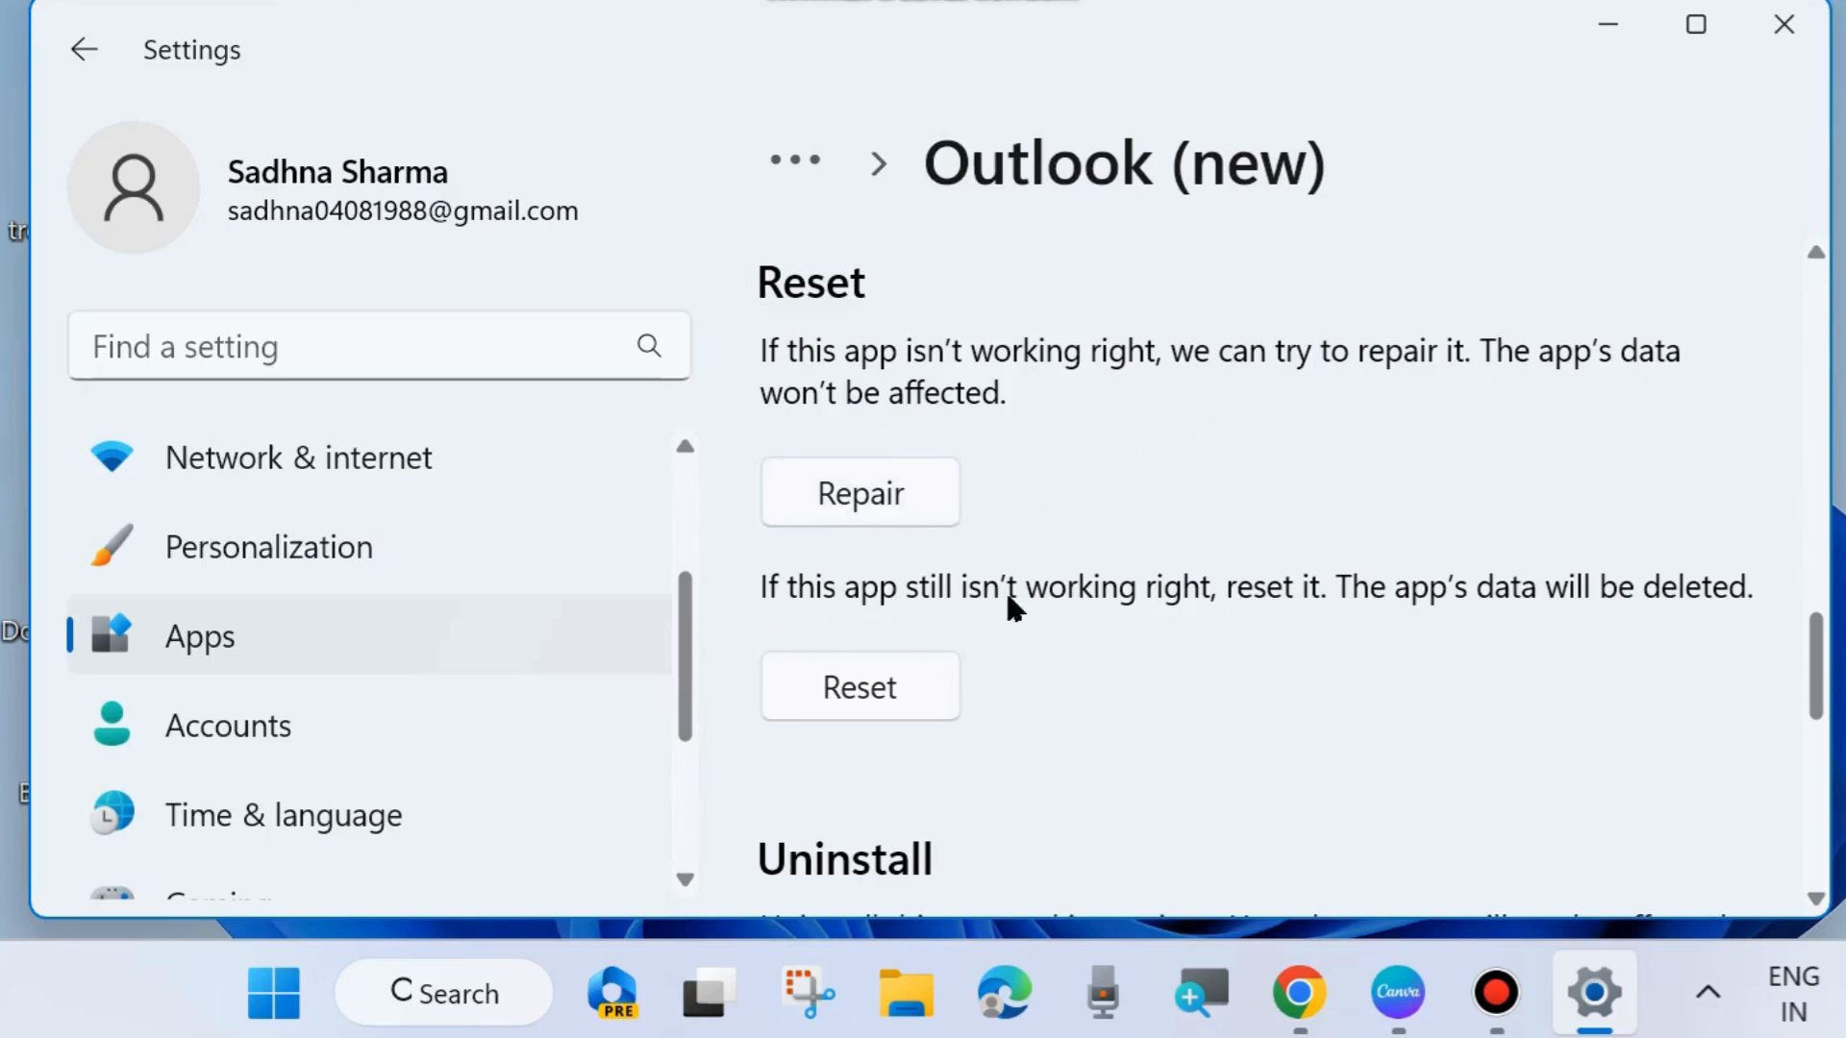
mouse_move(1619, 614)
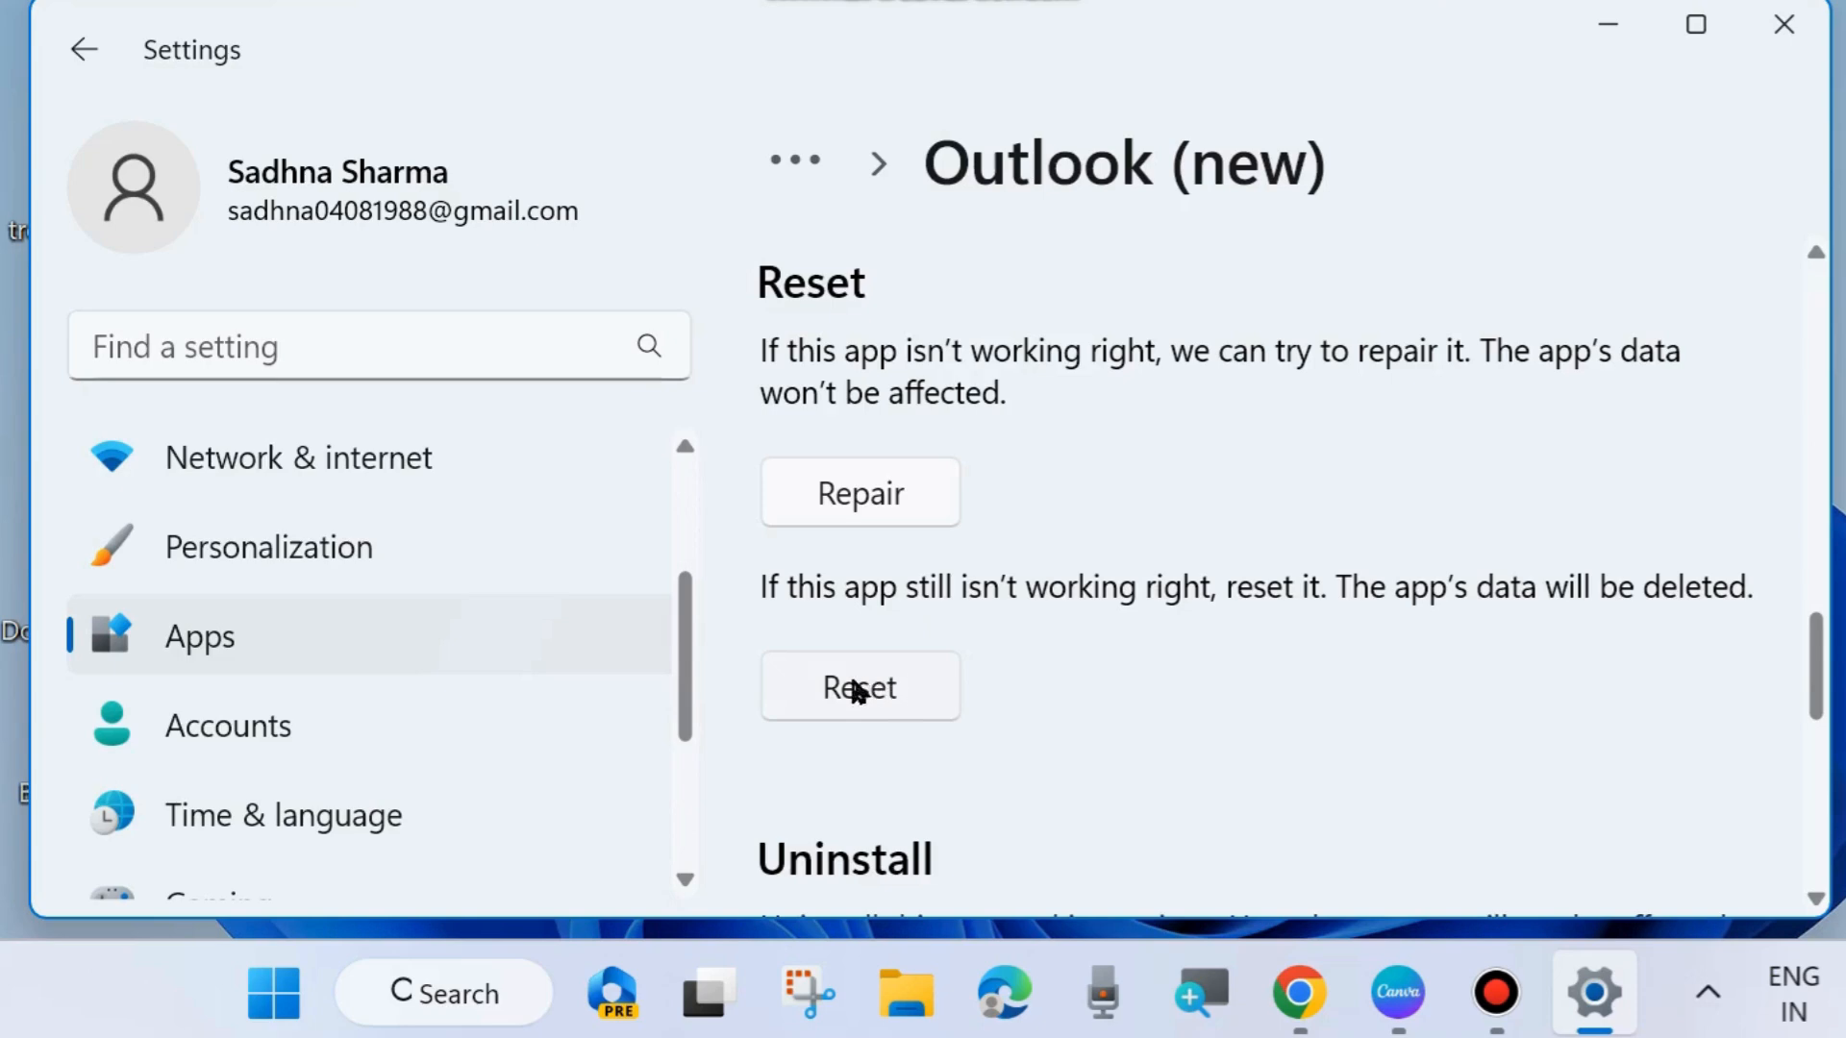
- Reset Outlook (new), bringing up the data-deletion confirmation flyout
left_click(859, 684)
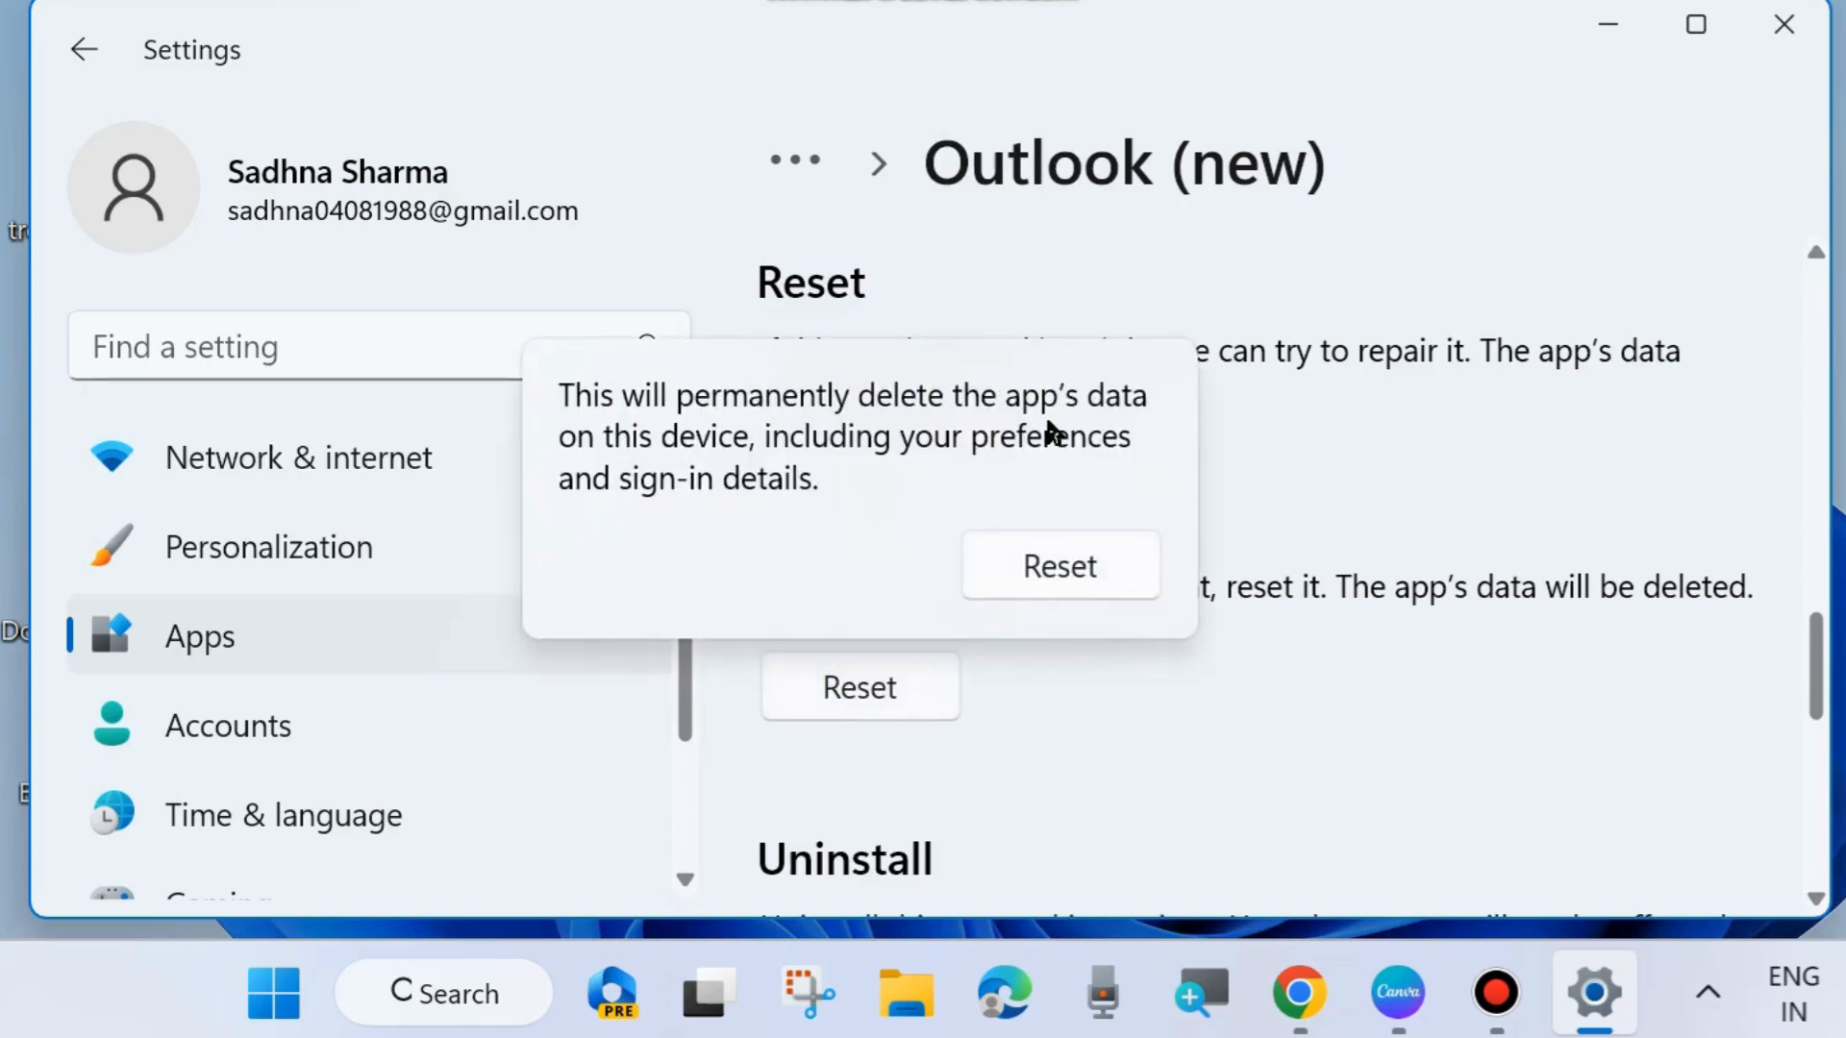
mouse_move(618, 488)
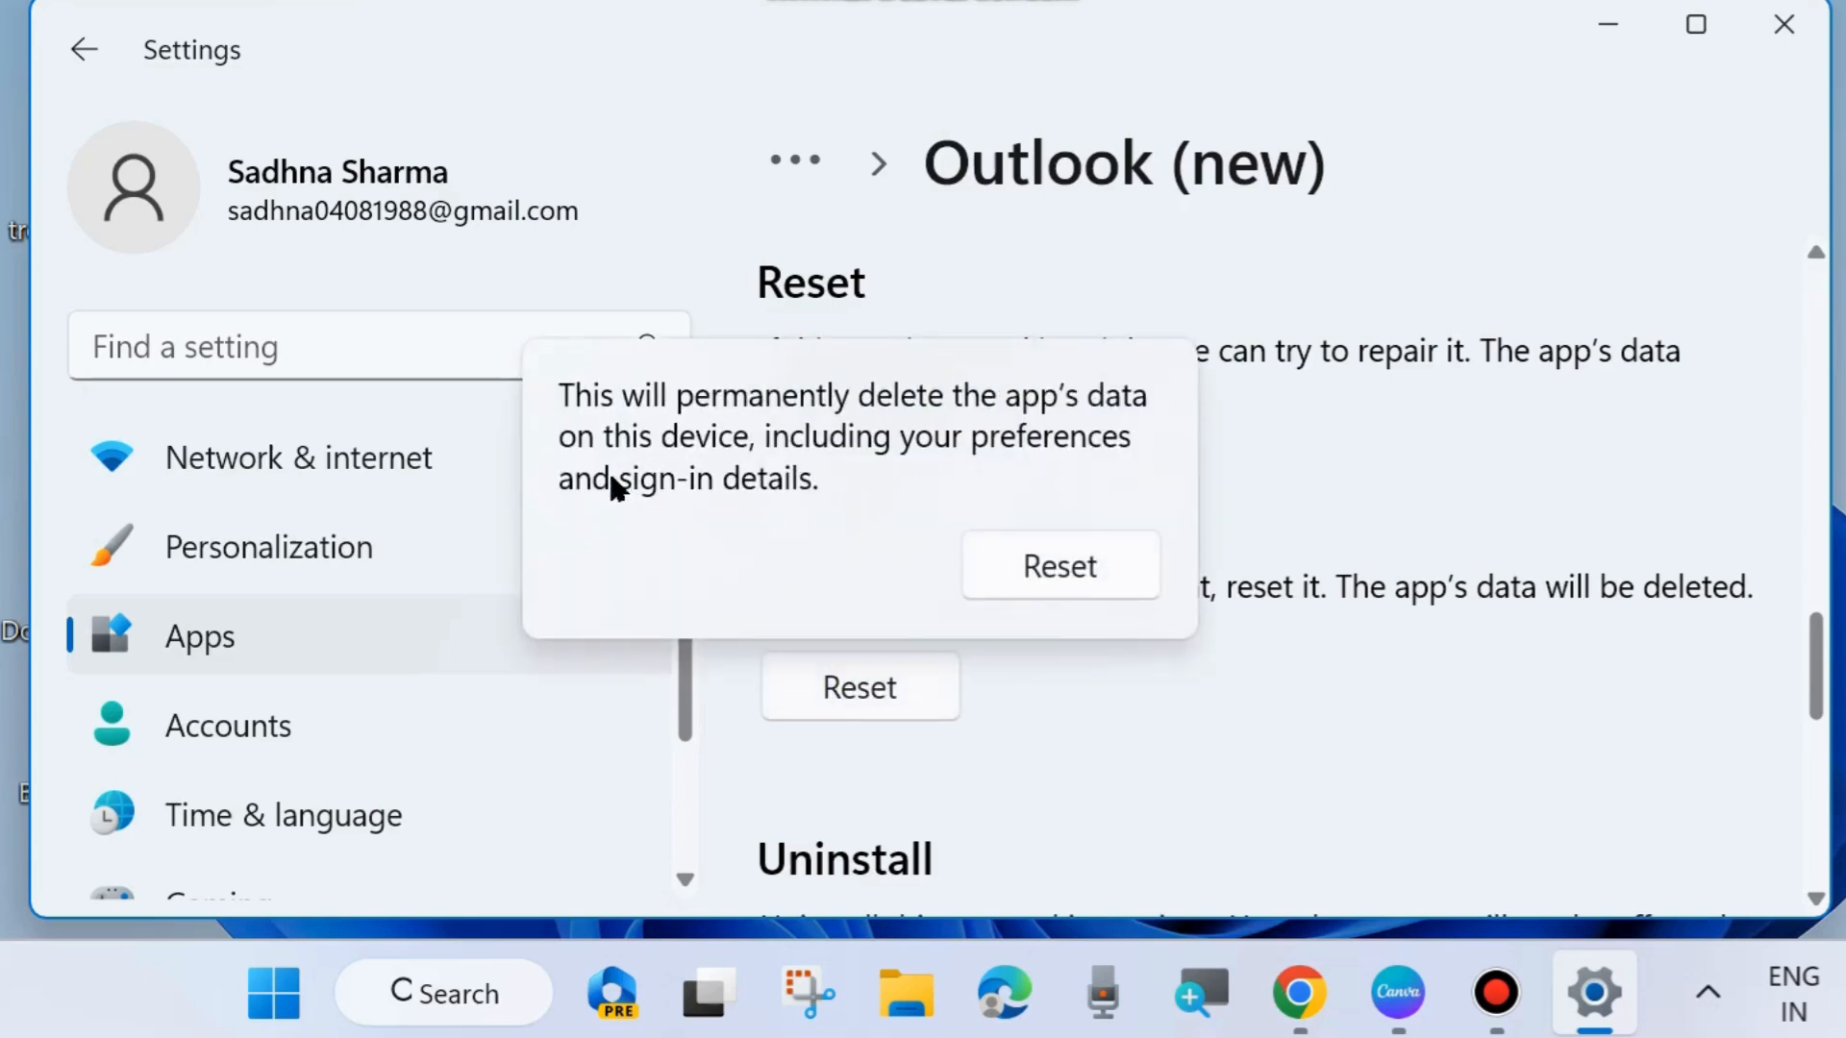